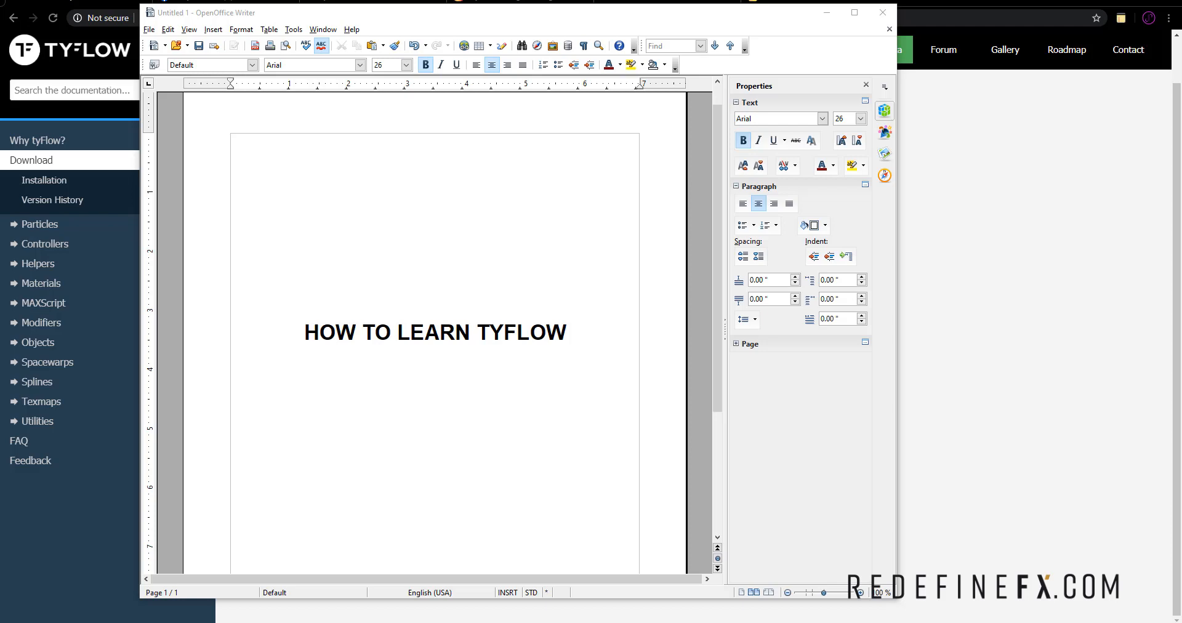
pyautogui.moveTo(539, 277)
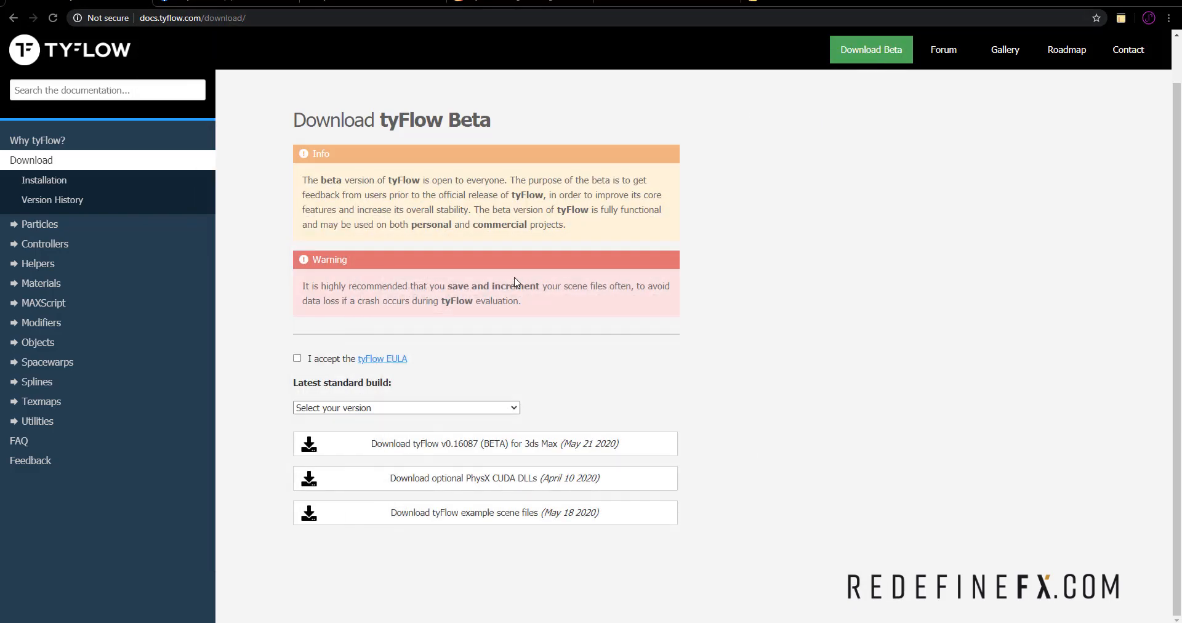
pyautogui.moveTo(499, 507)
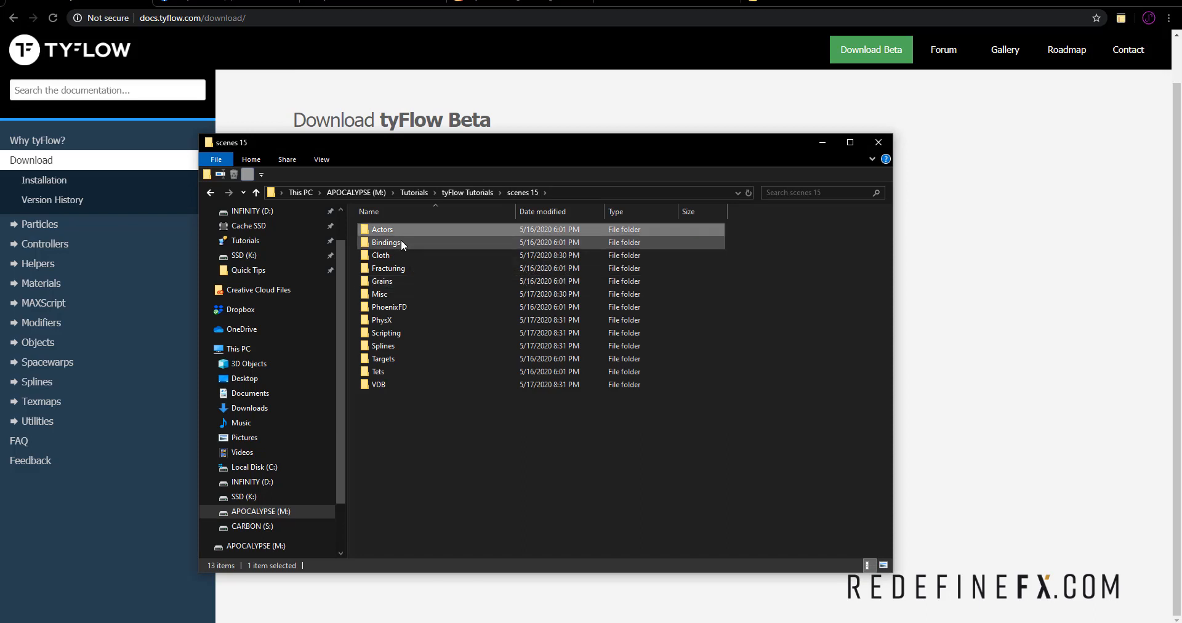
# Step: Browse the scenes 15 folders, including Targets and Actors, and reopen the Bindings example folder
pyautogui.doubleClick(385, 241)
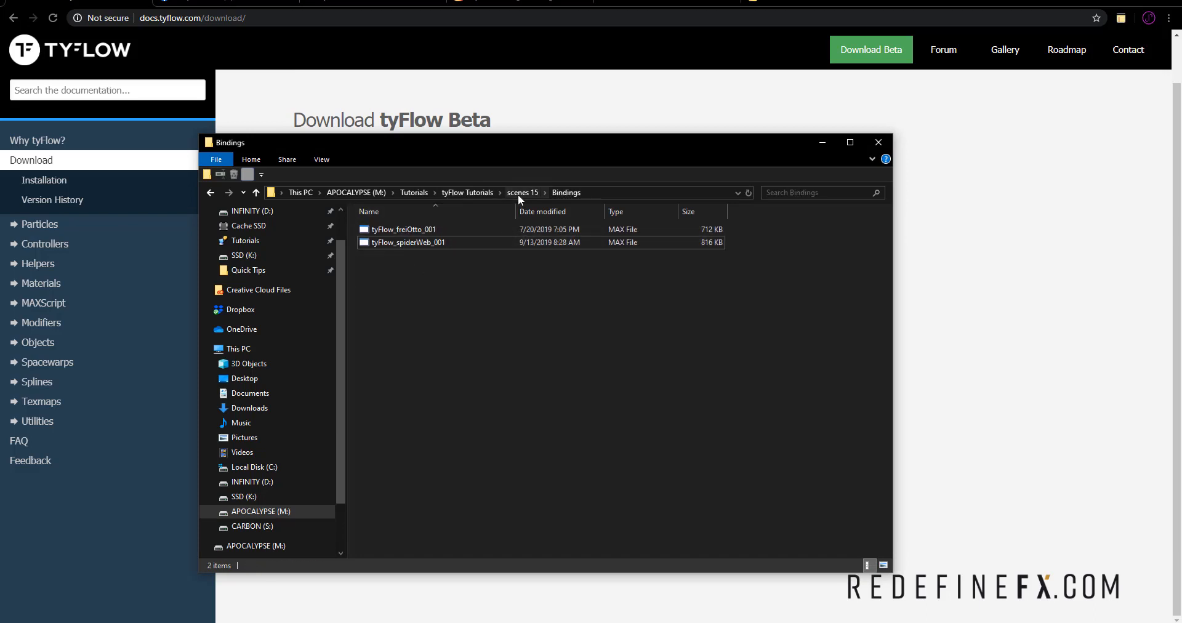
pyautogui.click(522, 192)
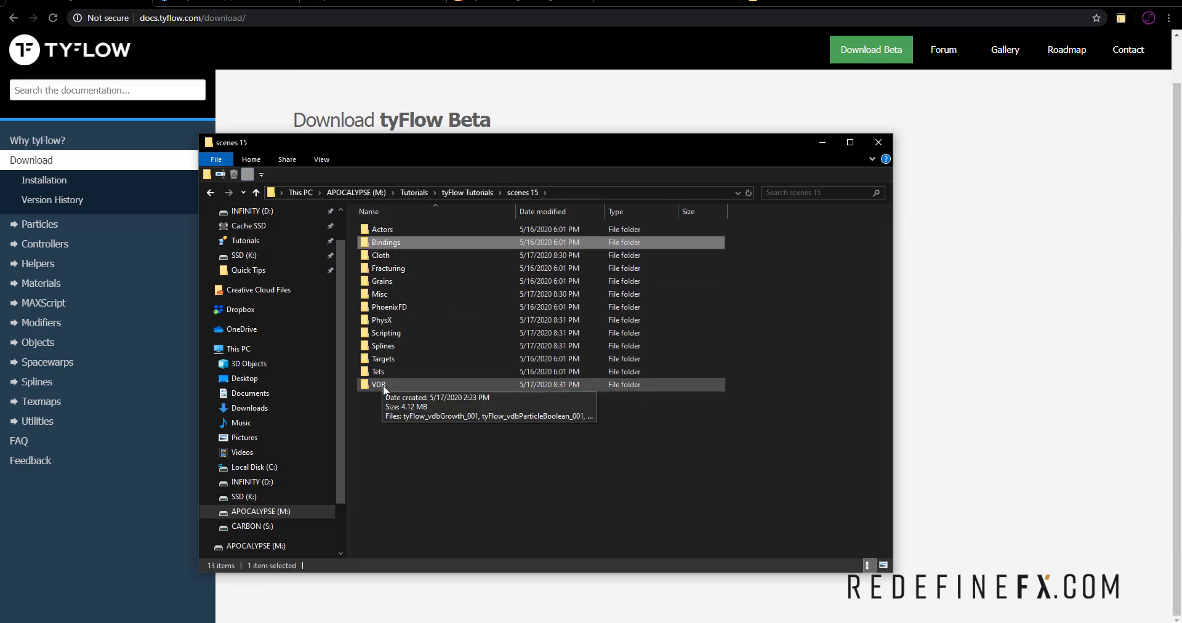
pyautogui.click(383, 359)
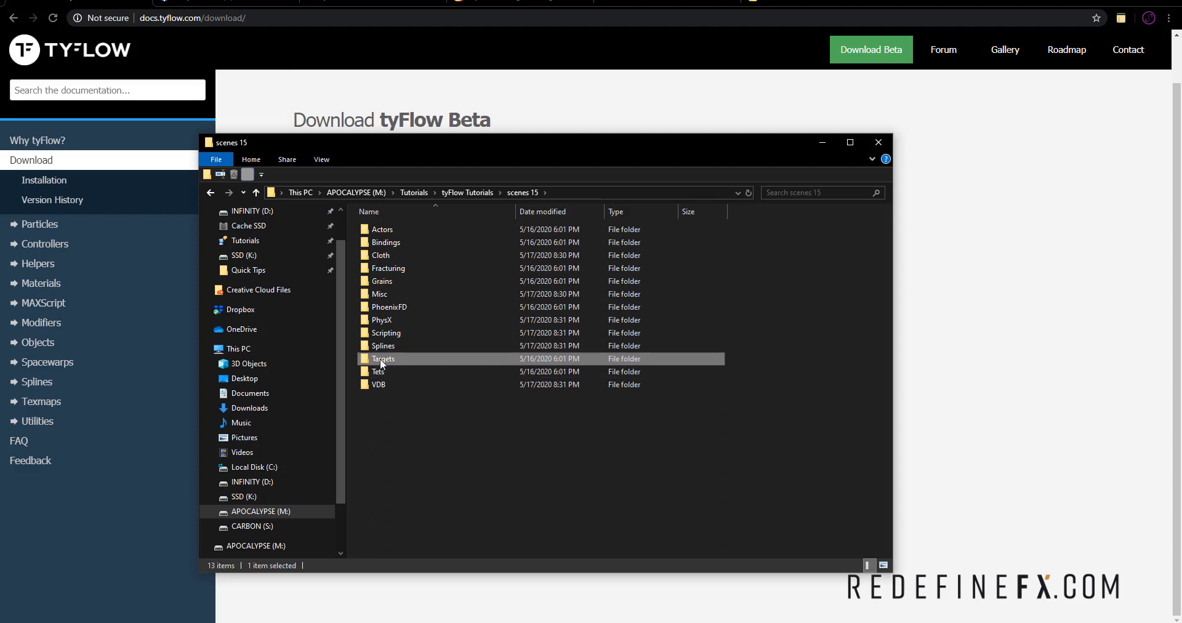
pyautogui.click(386, 333)
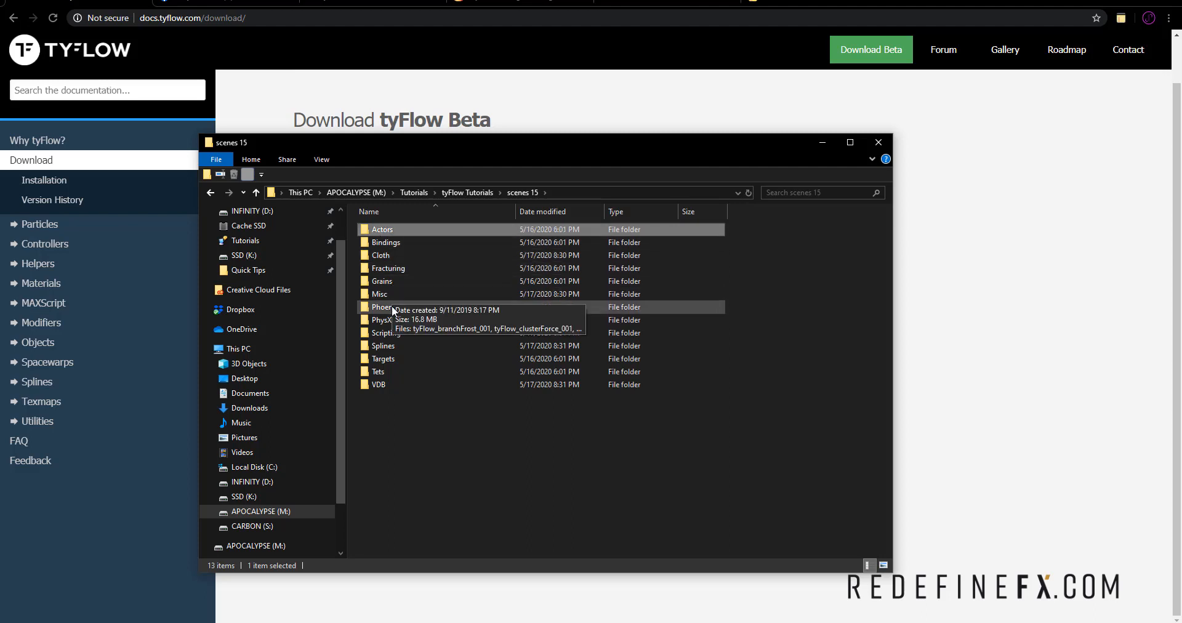
pyautogui.moveTo(397, 313)
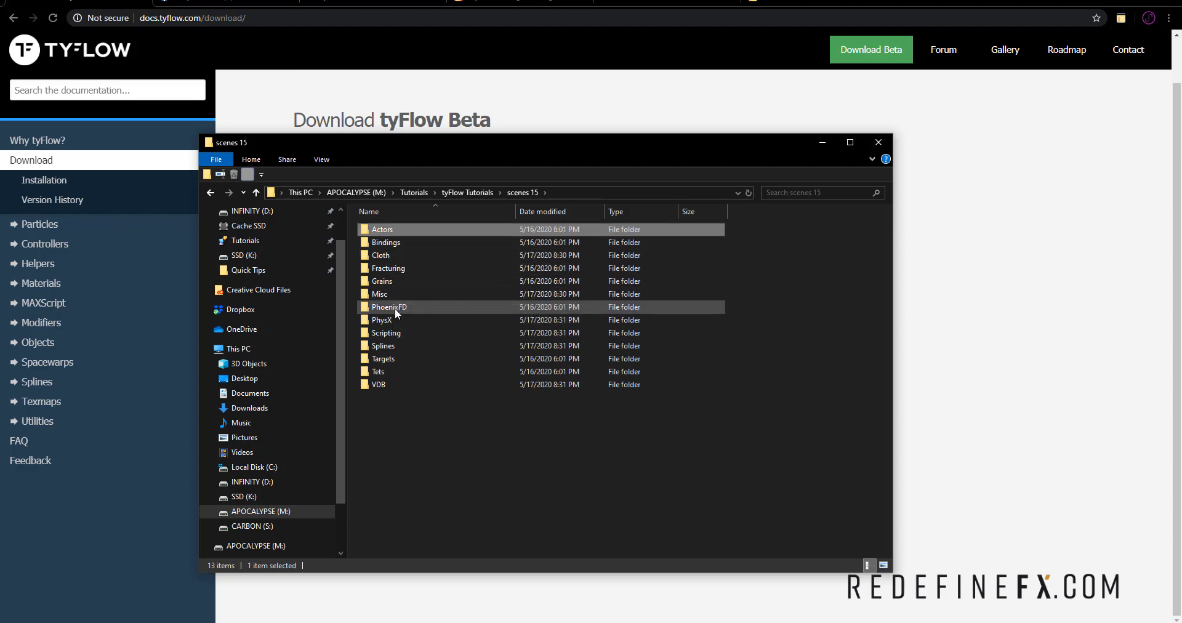
pyautogui.click(396, 229)
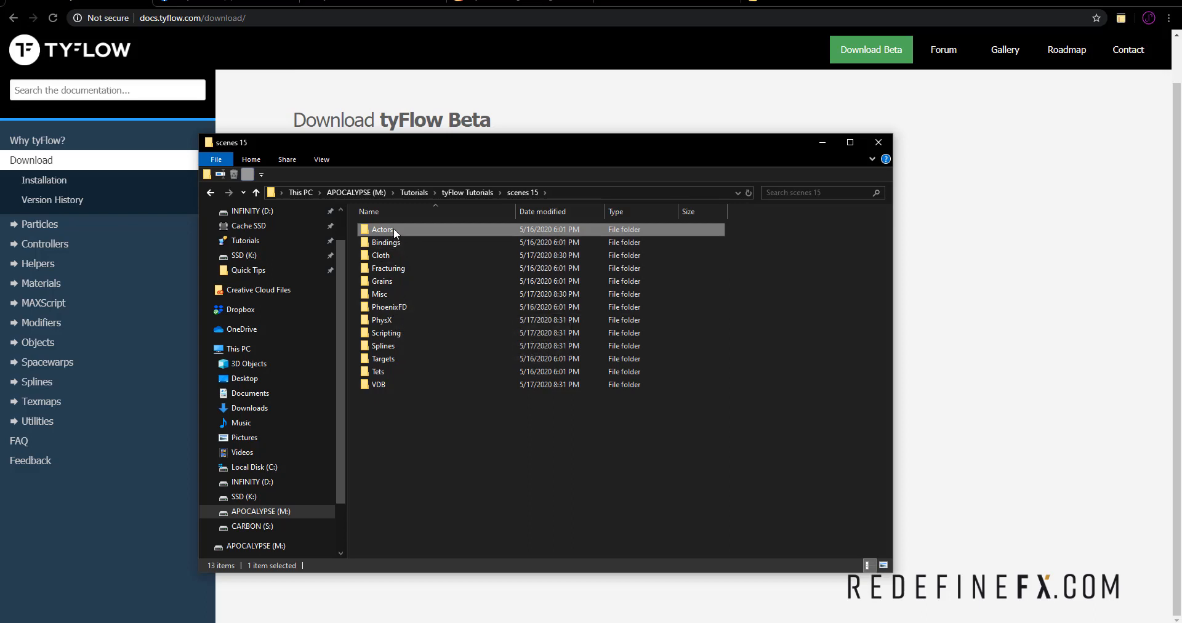
pyautogui.doubleClick(382, 229)
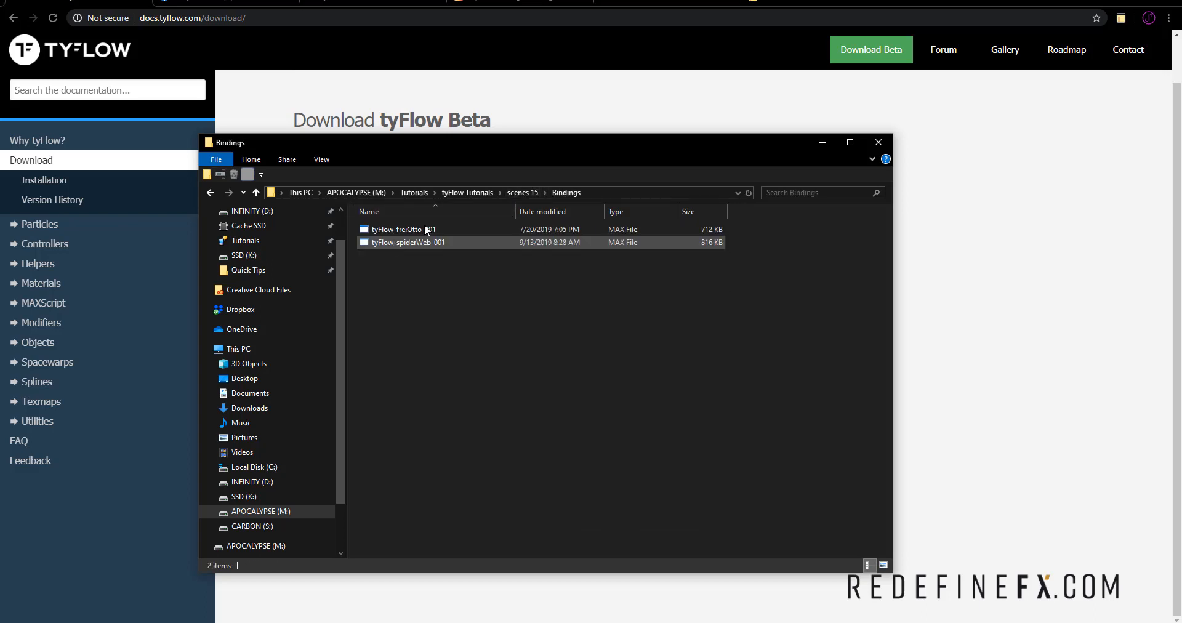
pyautogui.click(521, 192)
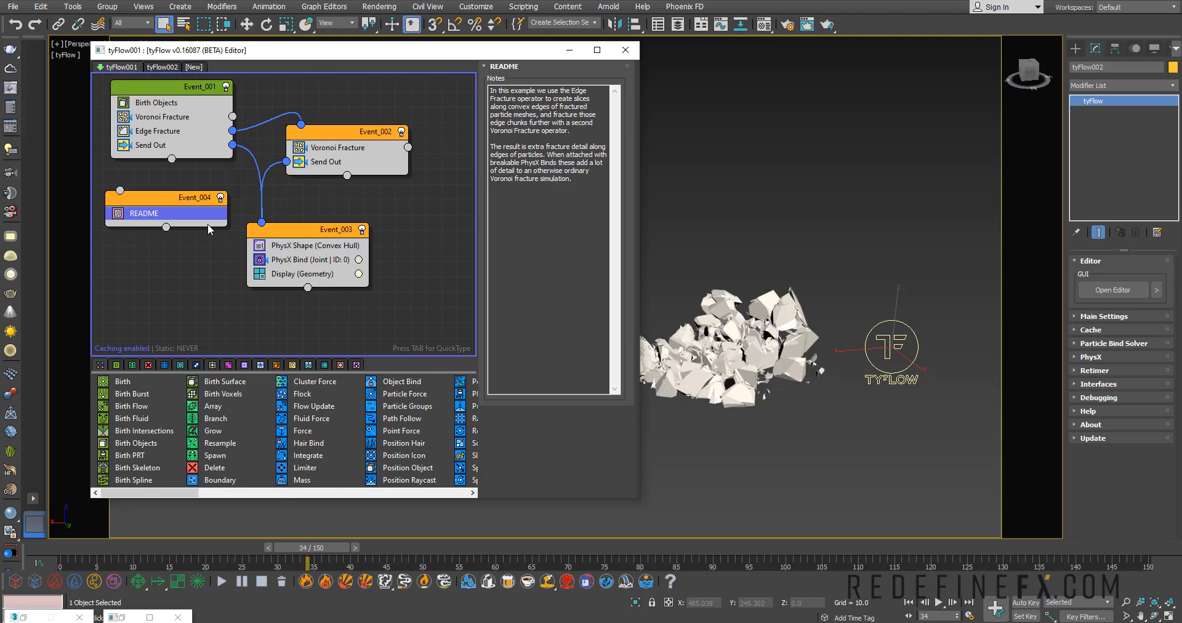
# Step: Show Event_004's README notes on Edge Fracture slicing in the tyFlow editor
pyautogui.click(146, 201)
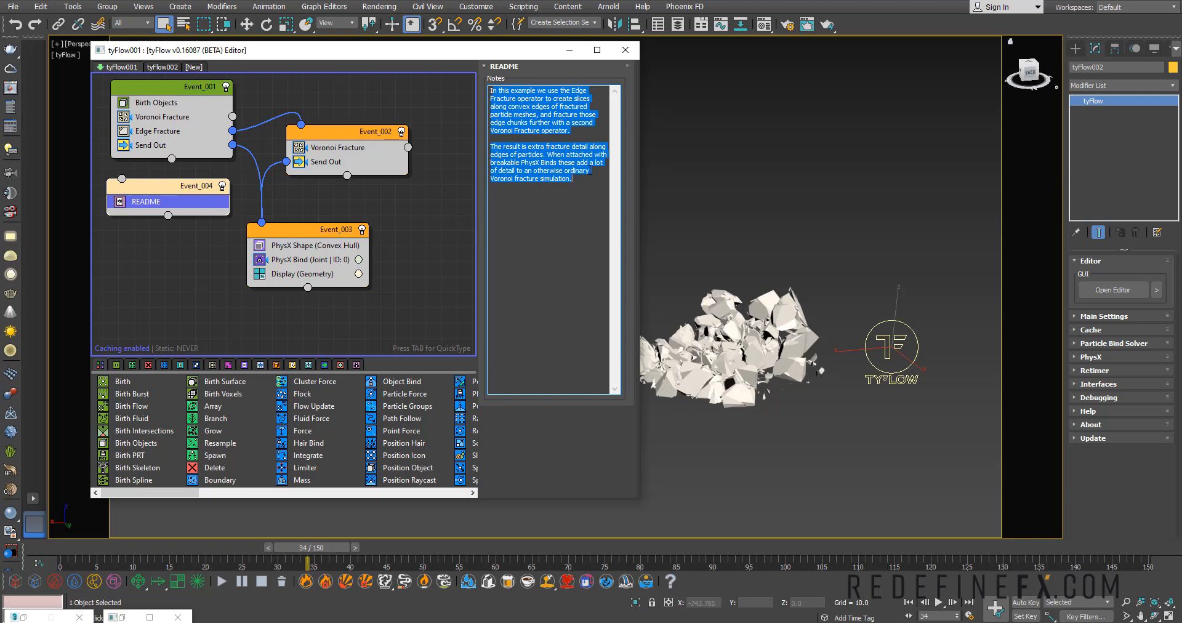
# Step: Create the empty tyFlow003 flow, then return to tyFlow001 and add a Branch event
pyautogui.click(196, 66)
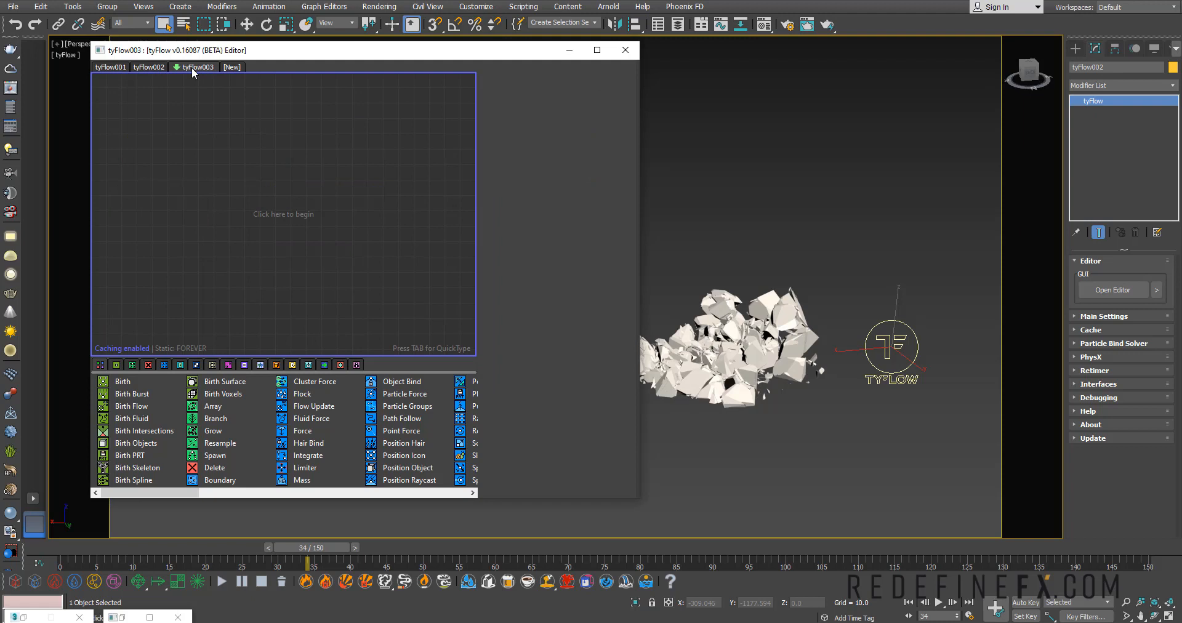
pyautogui.moveTo(618, 298)
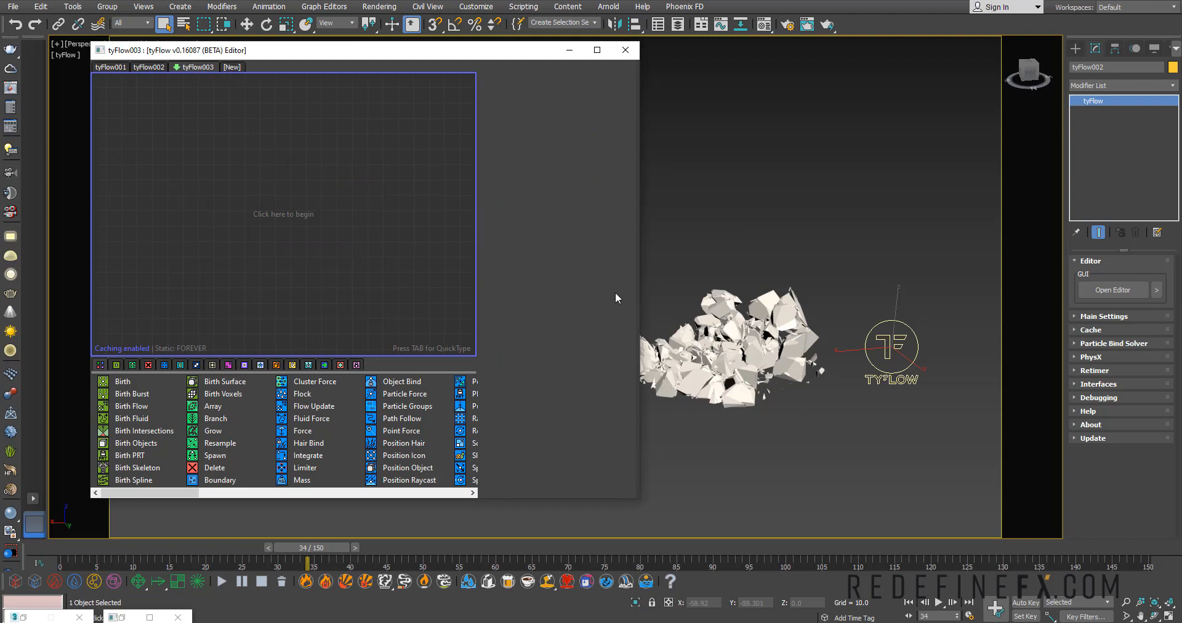
pyautogui.click(111, 66)
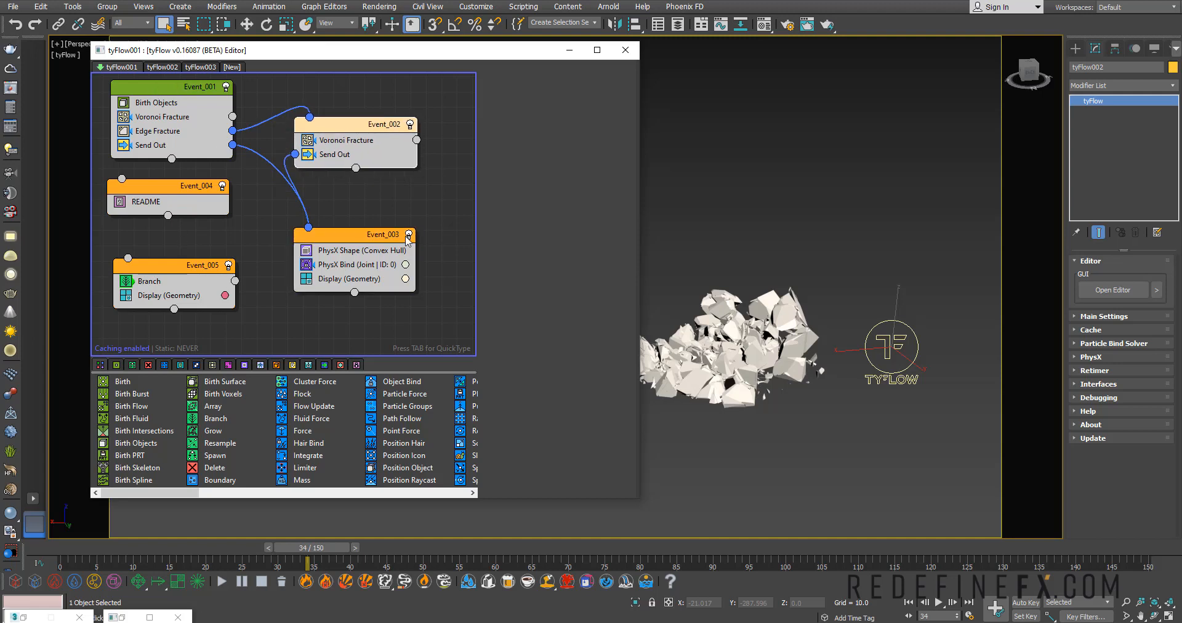
pyautogui.click(145, 202)
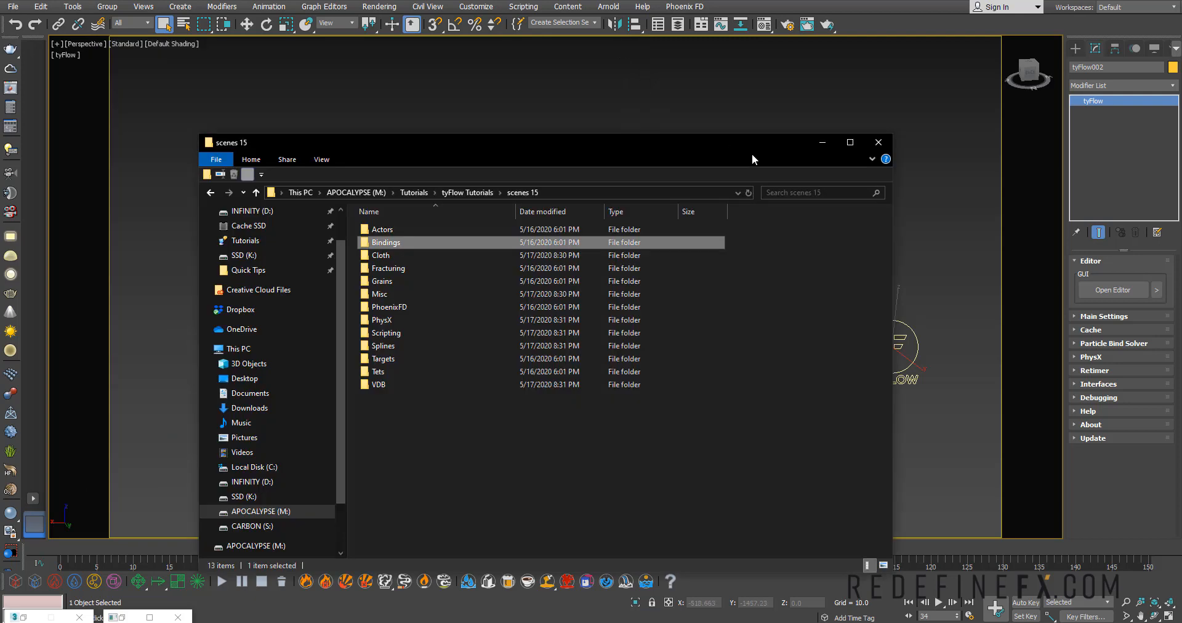
# Step: Close the example scenes folder window to leave the debris simulation in view
pyautogui.click(878, 142)
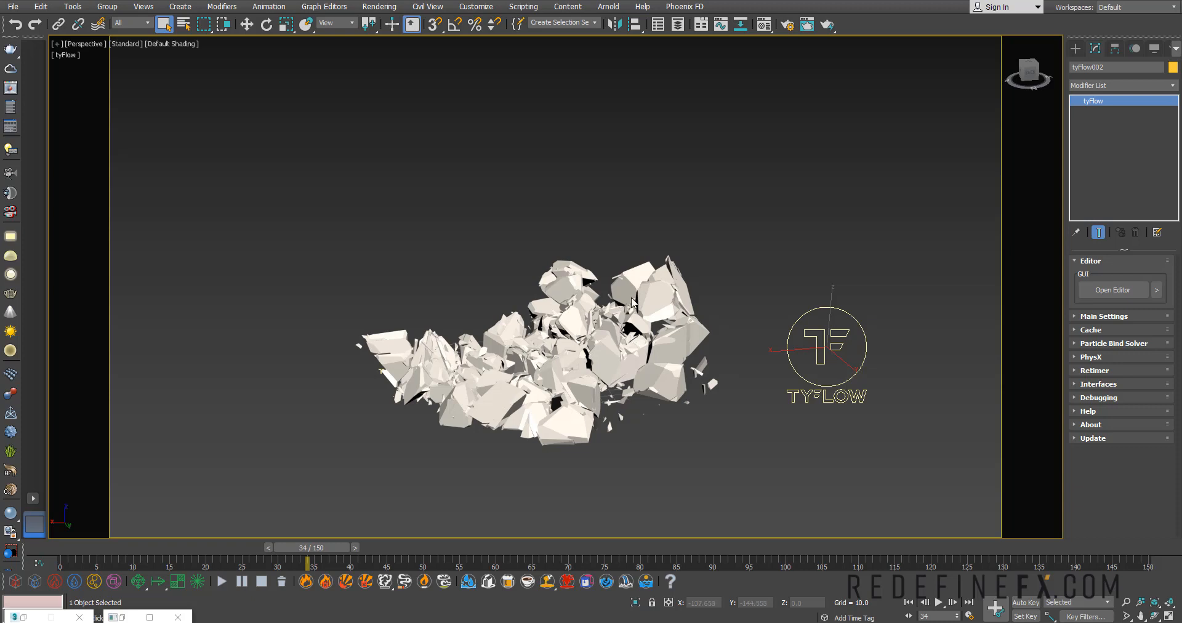
pyautogui.moveTo(563, 353)
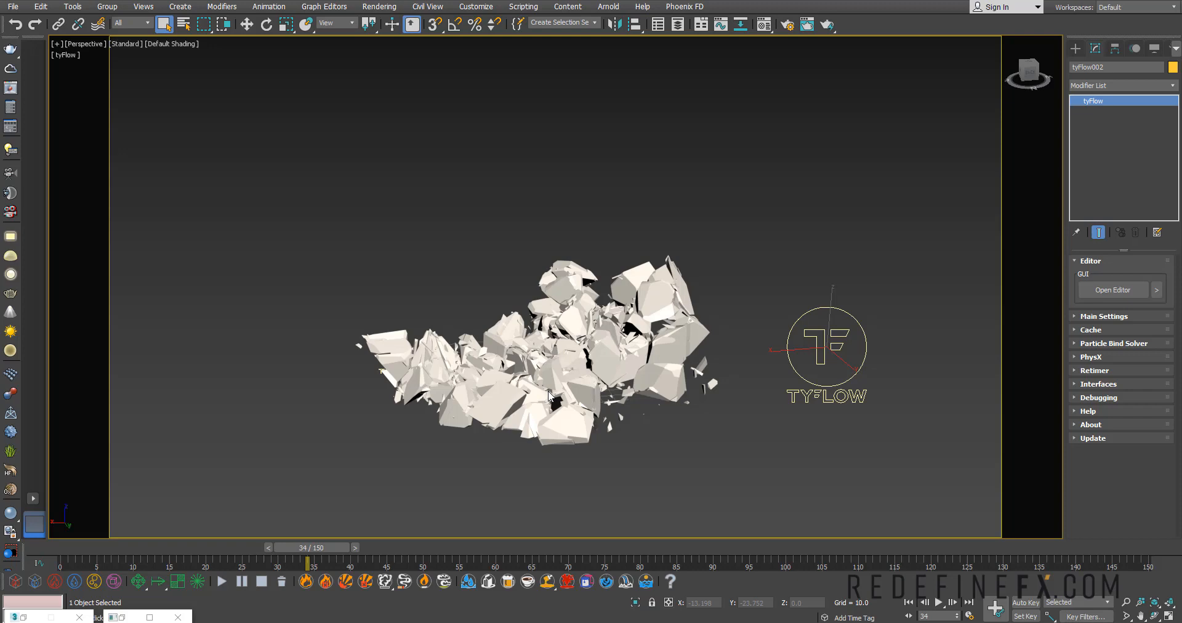
pyautogui.moveTo(541, 280)
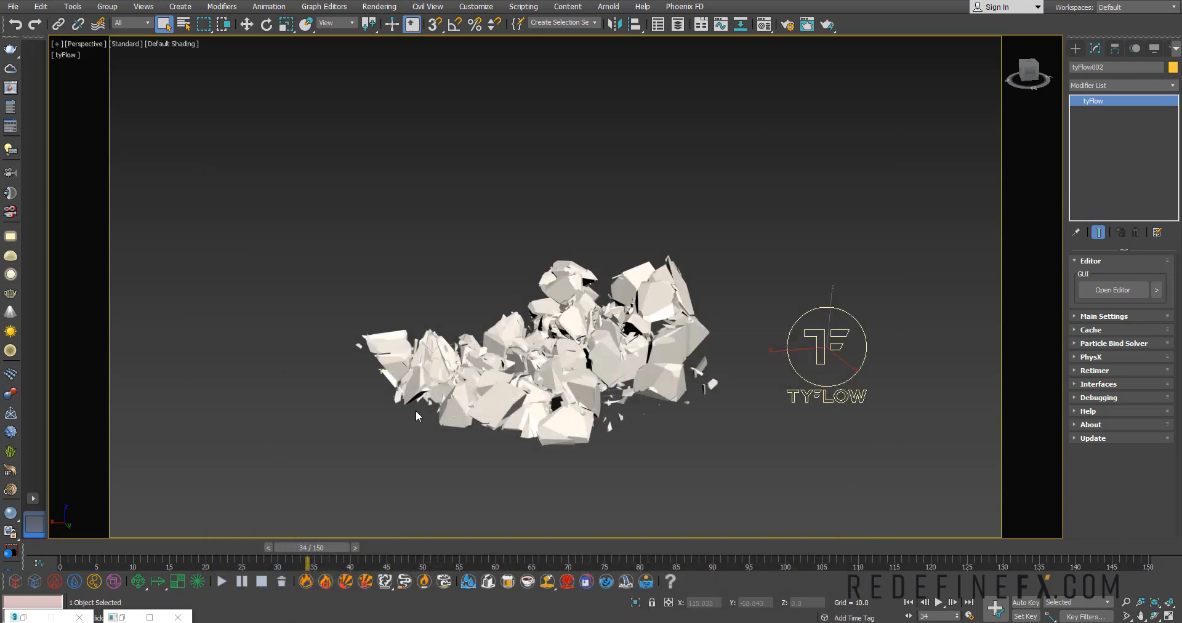
pyautogui.moveTo(626, 266)
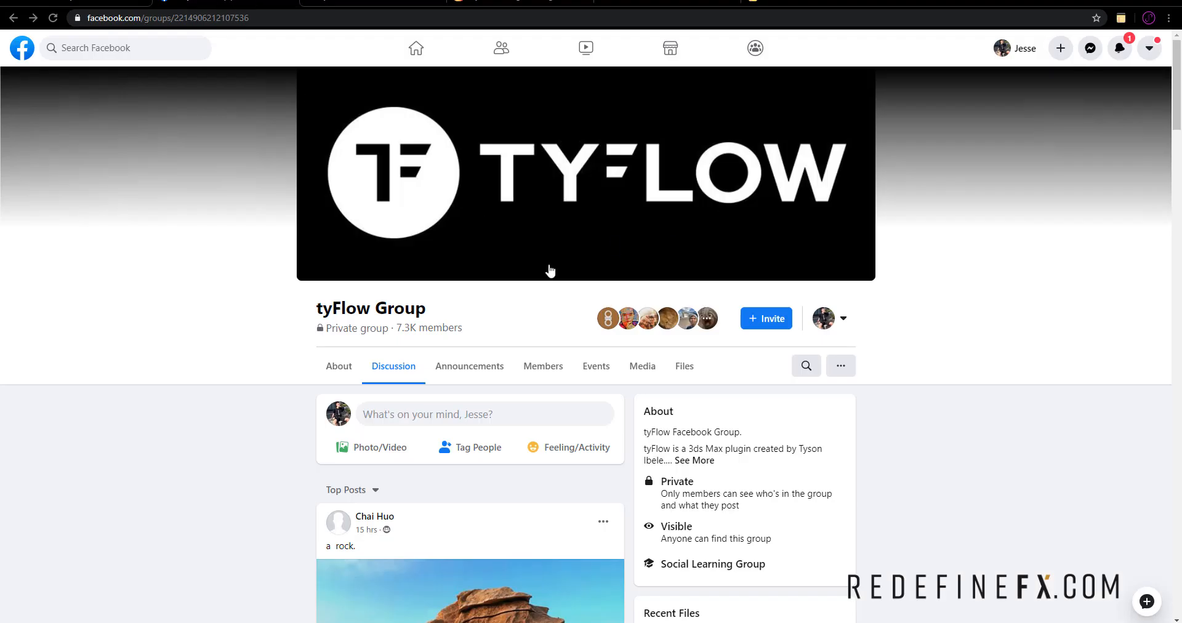
pyautogui.moveTo(649, 161)
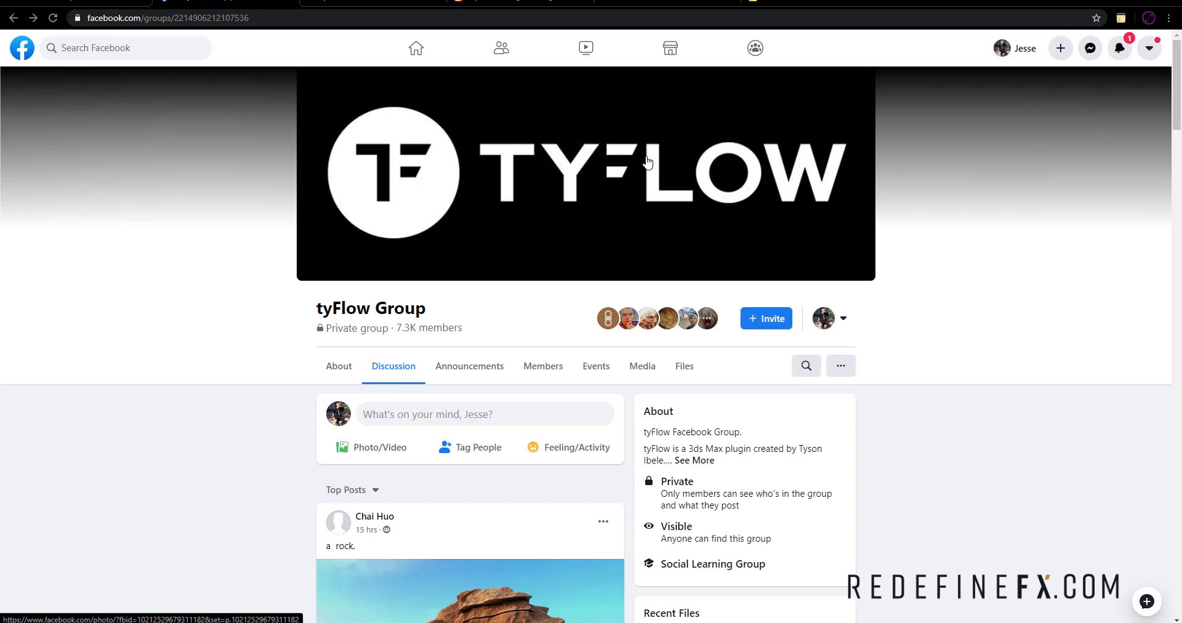
# Step: Scroll the tyFlow Group page and bring up its in-group search box
pyautogui.scroll(-3)
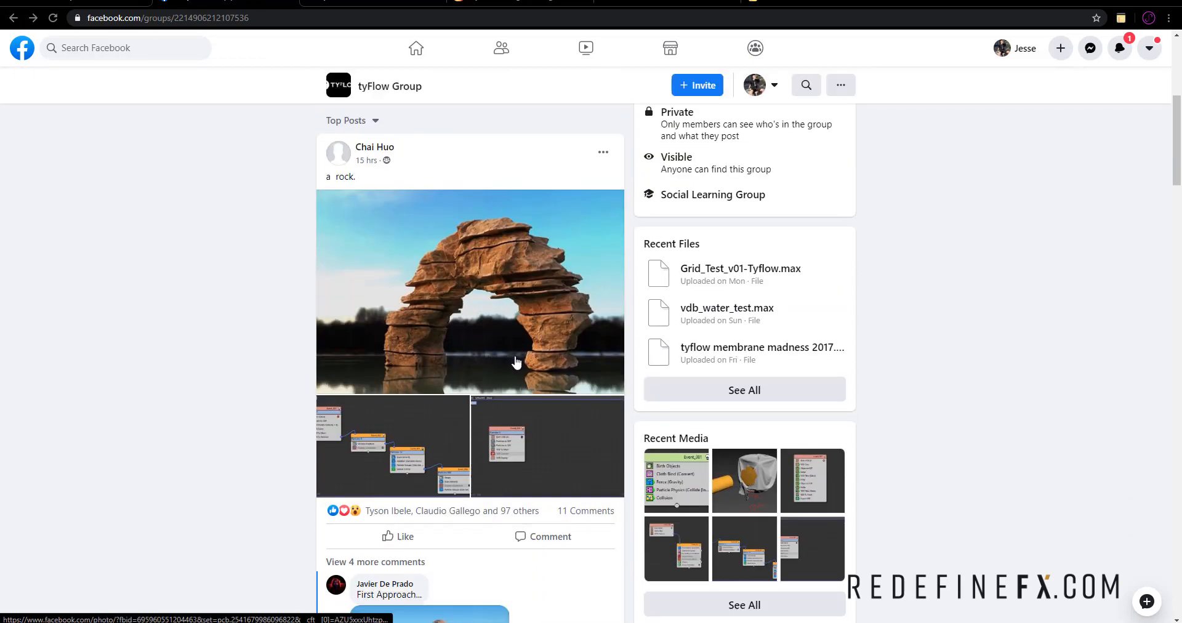
pyautogui.scroll(3)
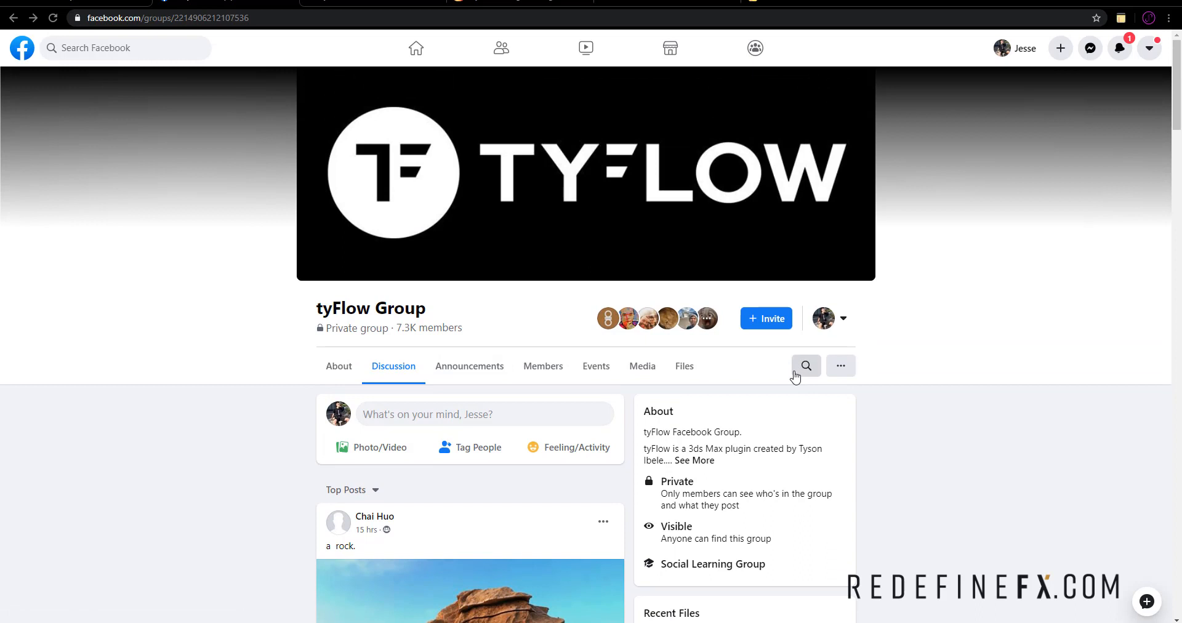
pyautogui.click(806, 365)
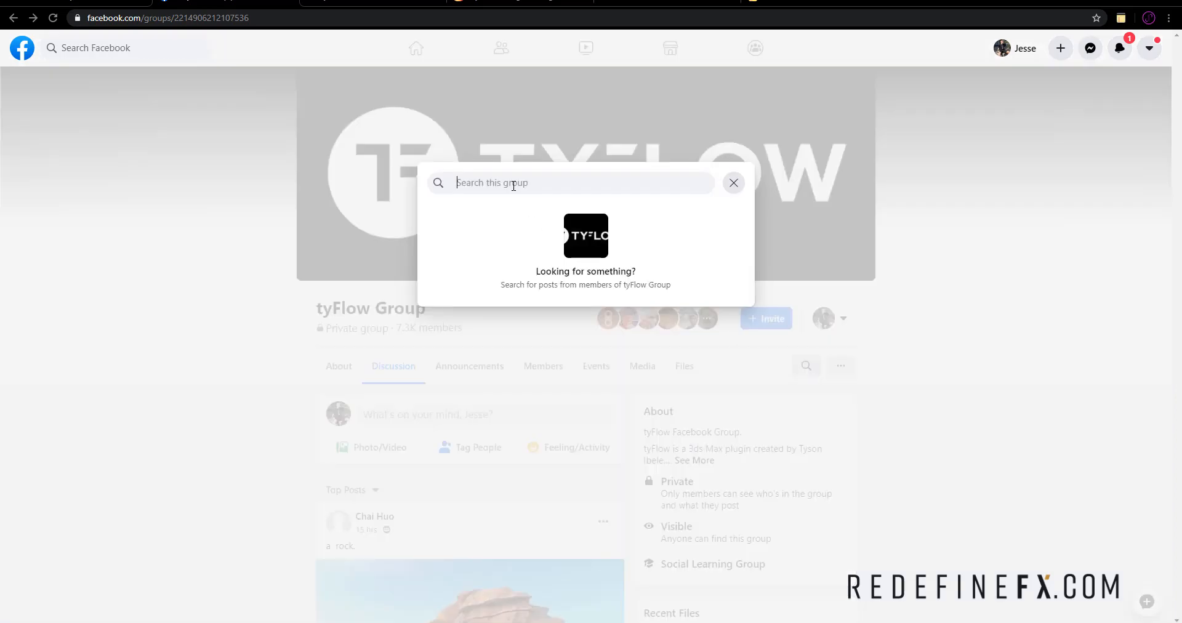
# Step: Search the tyFlow Group for 'SNOW' and scroll through the snow-related posts
pyautogui.write('SNOW')
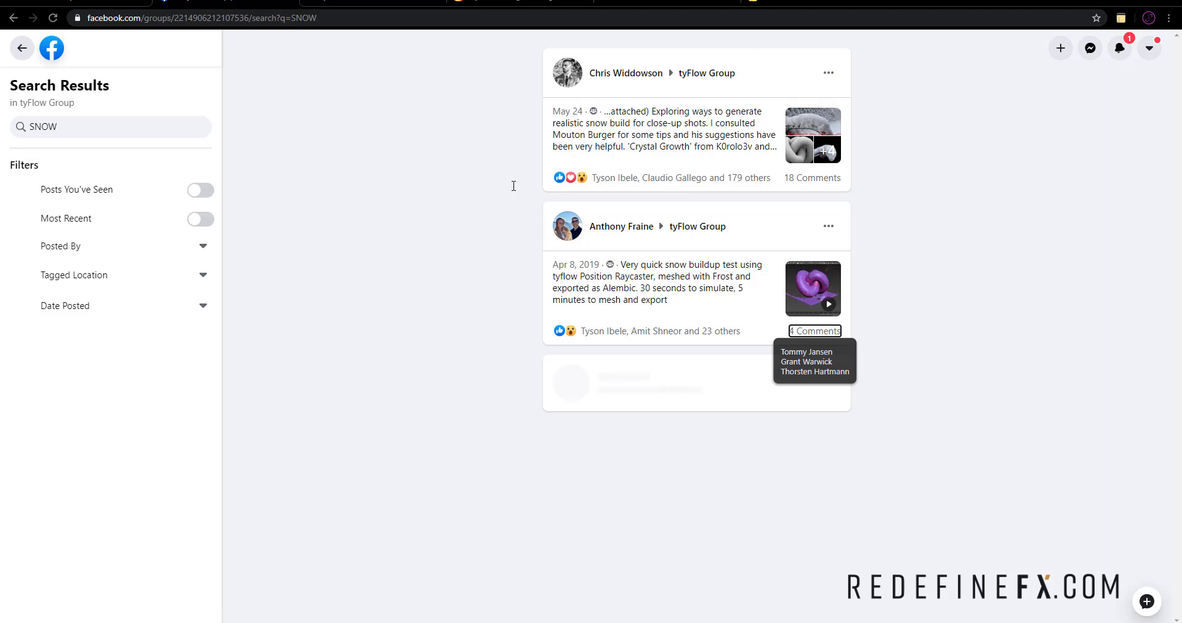
pyautogui.scroll(-3)
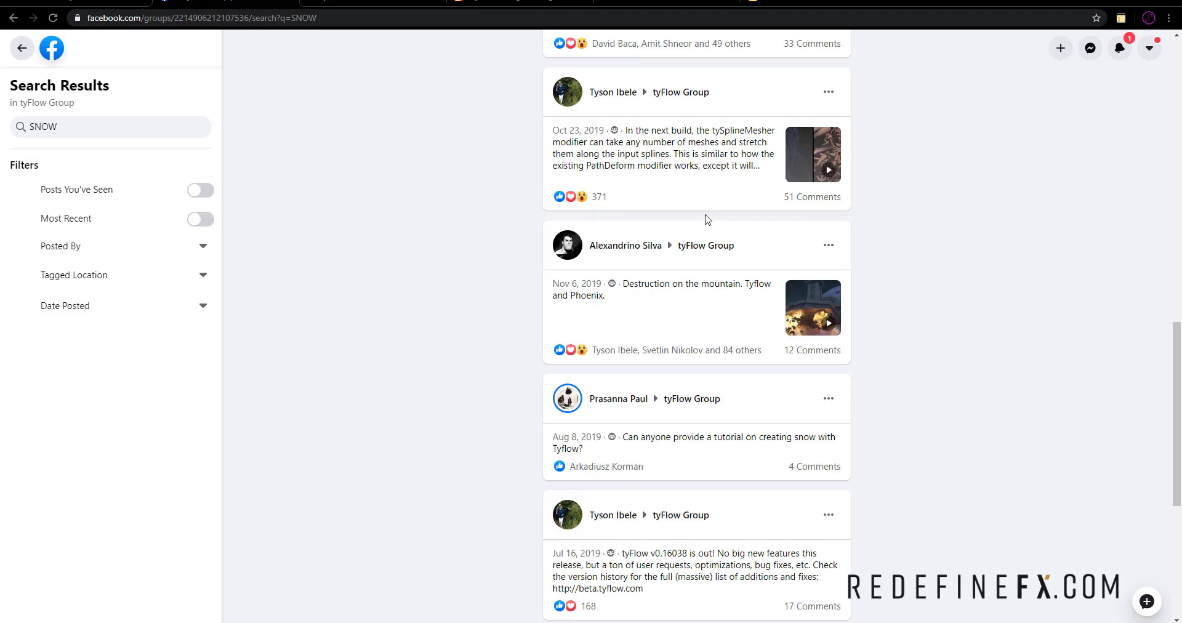
pyautogui.scroll(-3)
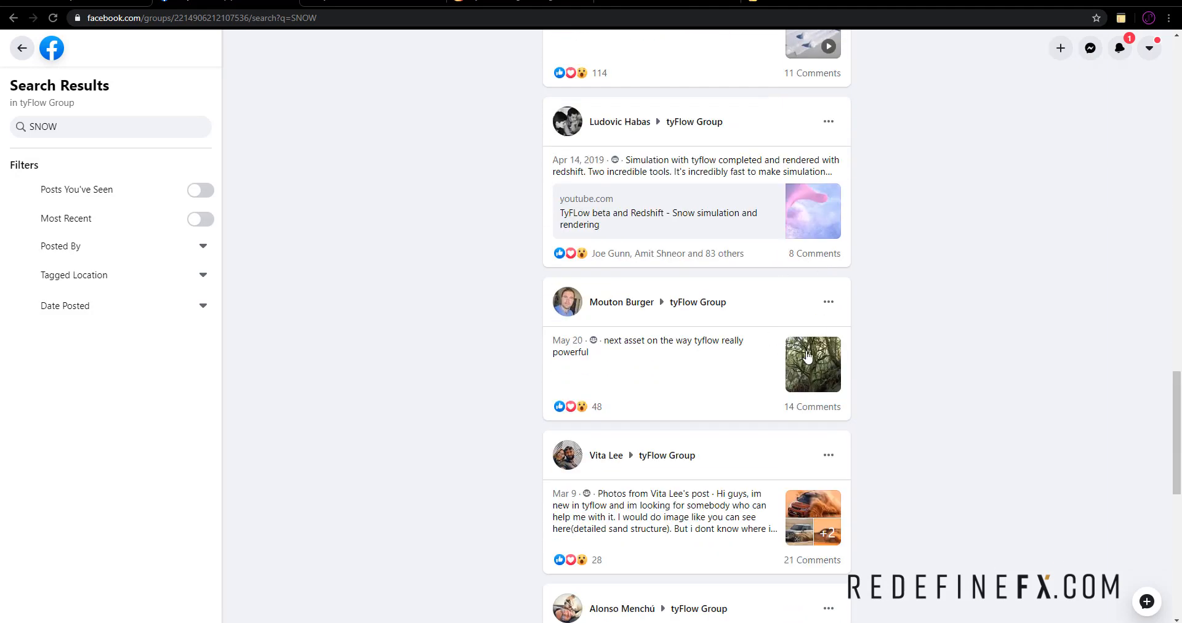
pyautogui.scroll(-3)
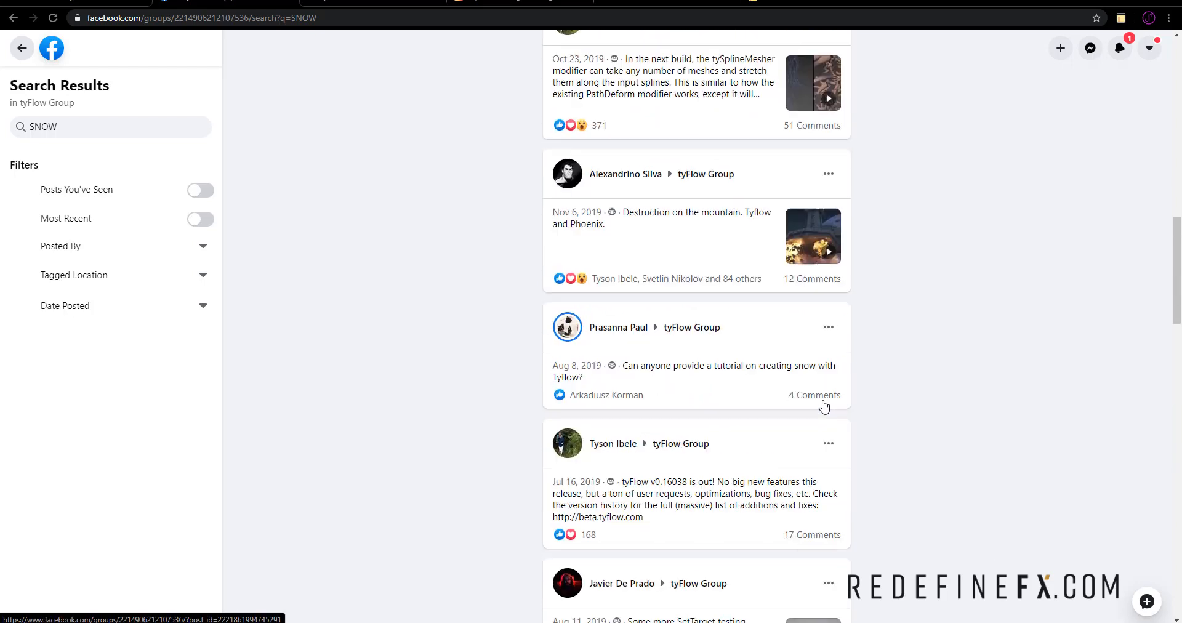
pyautogui.scroll(-3)
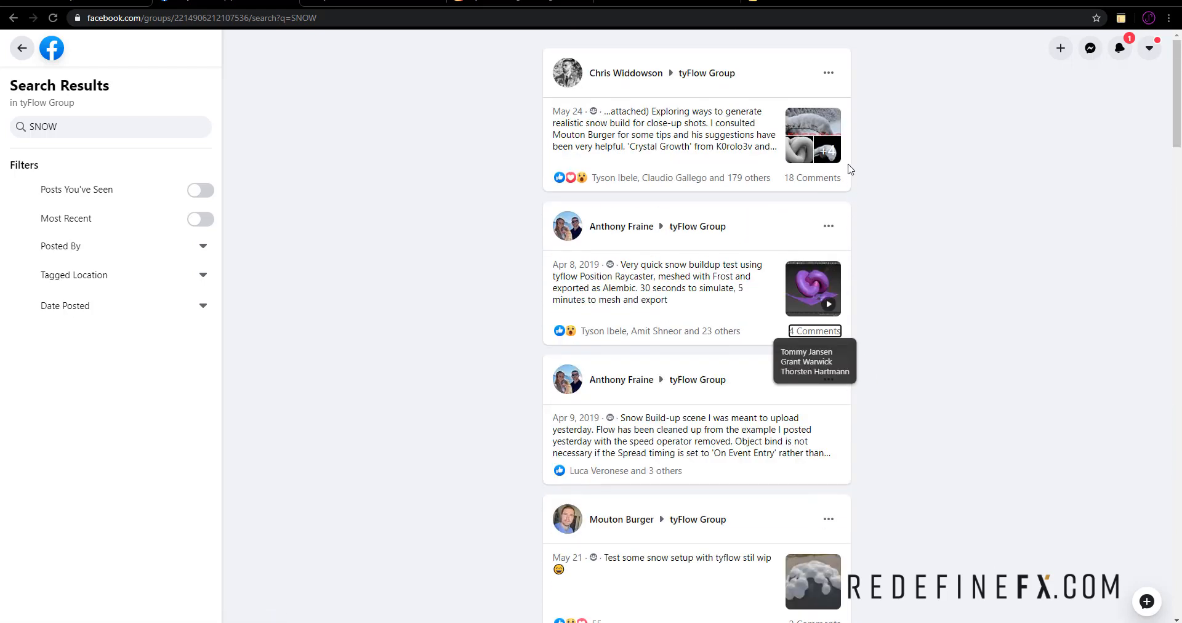
pyautogui.moveTo(886, 189)
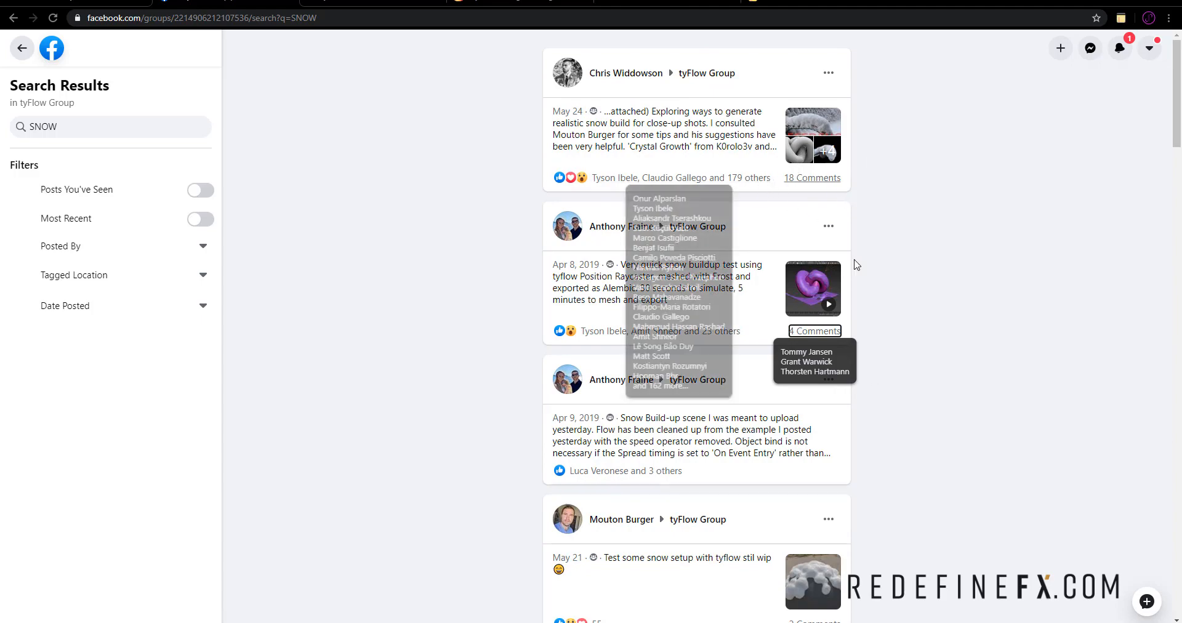
pyautogui.scroll(-3)
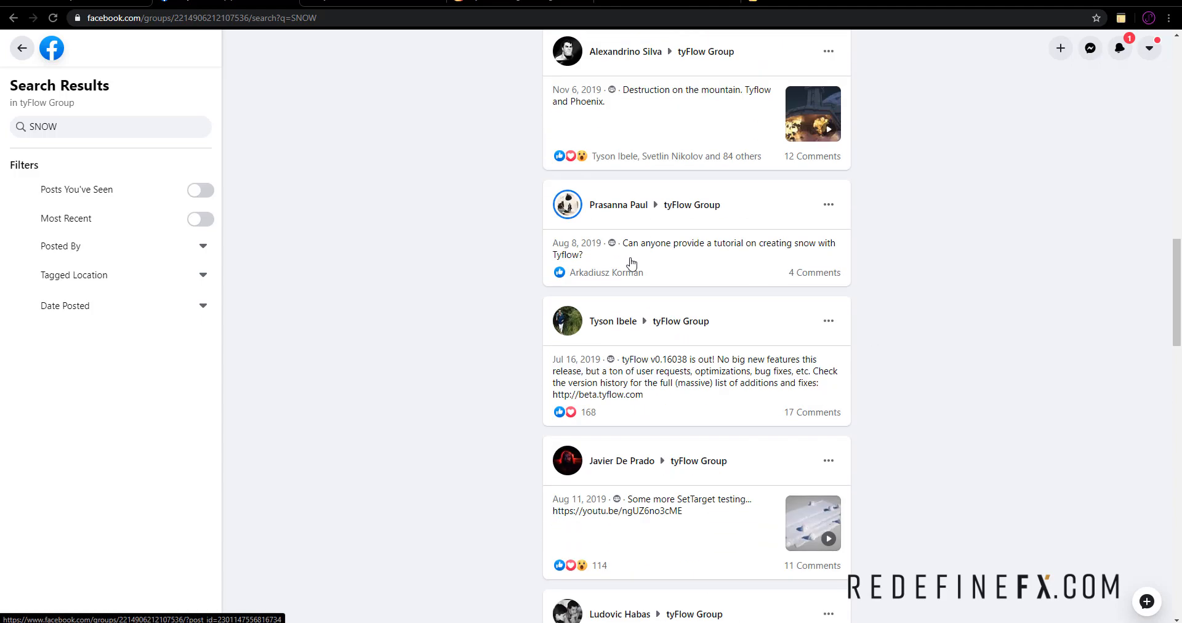
pyautogui.scroll(-3)
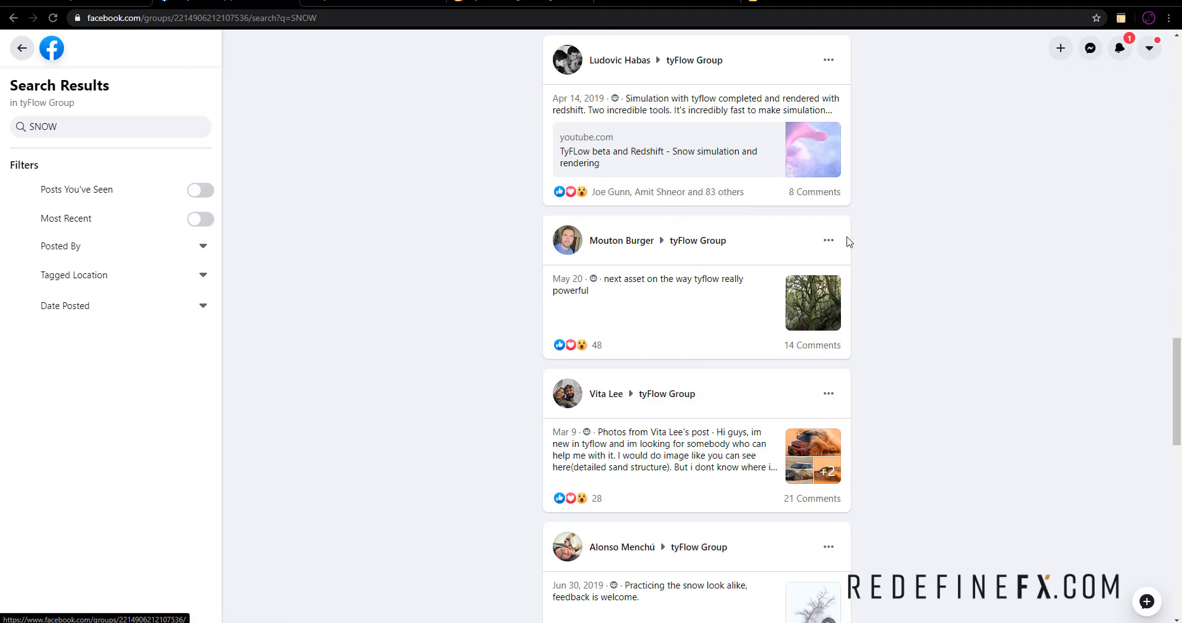
pyautogui.scroll(-3)
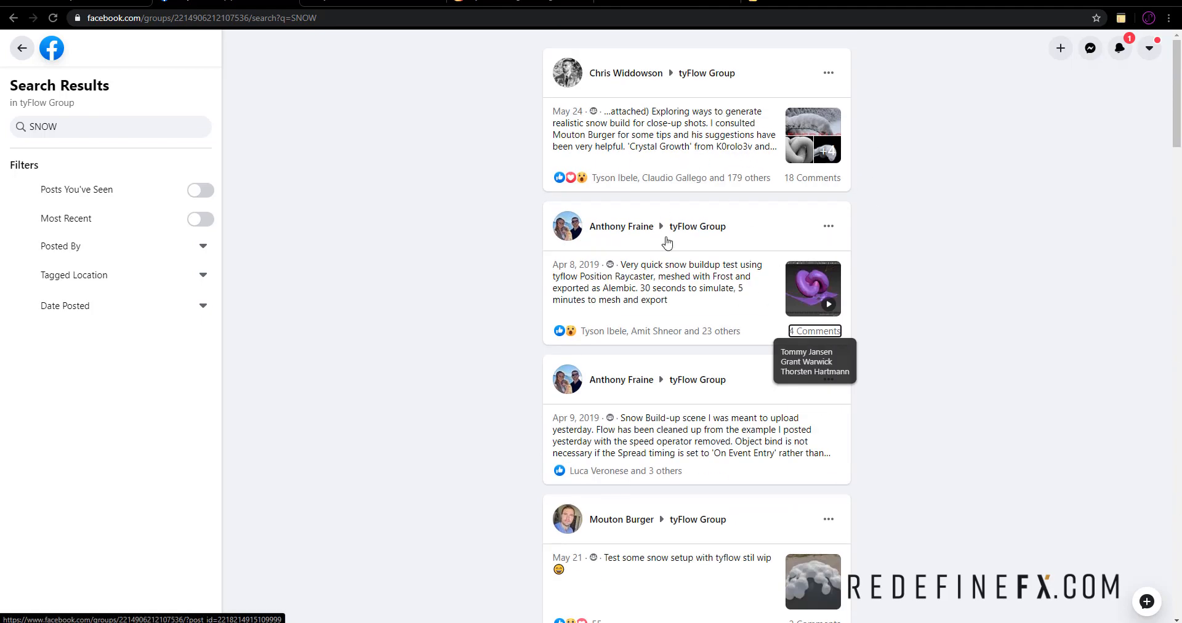
pyautogui.moveTo(774, 267)
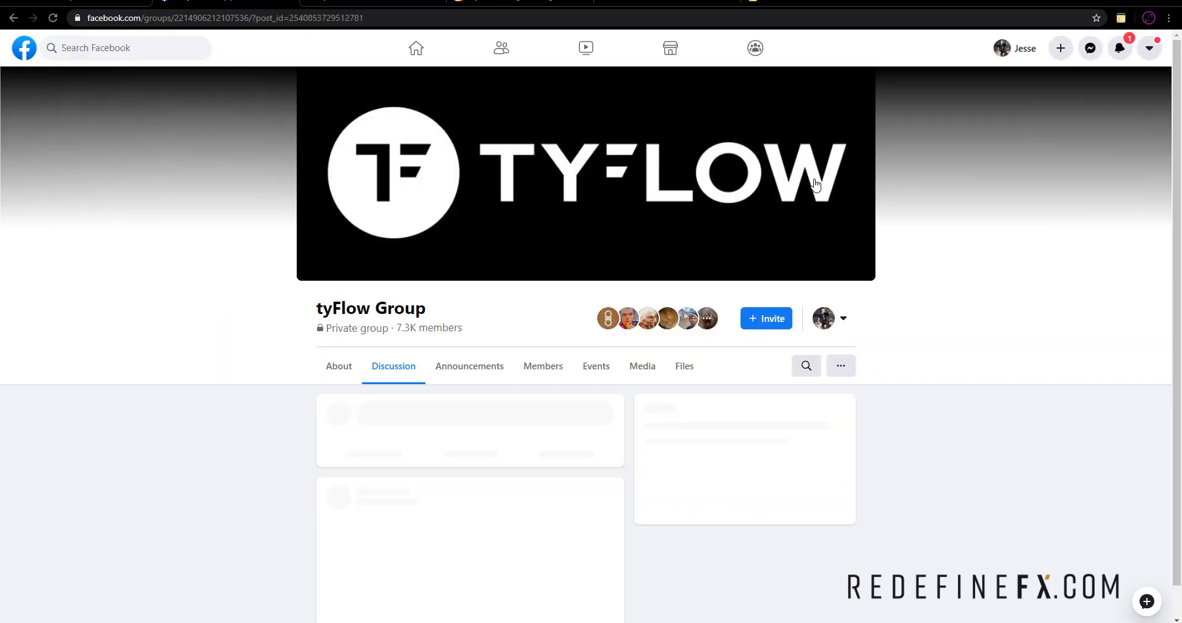
# Step: Scroll down the Facebook tyFlow Group page
pyautogui.scroll(-3)
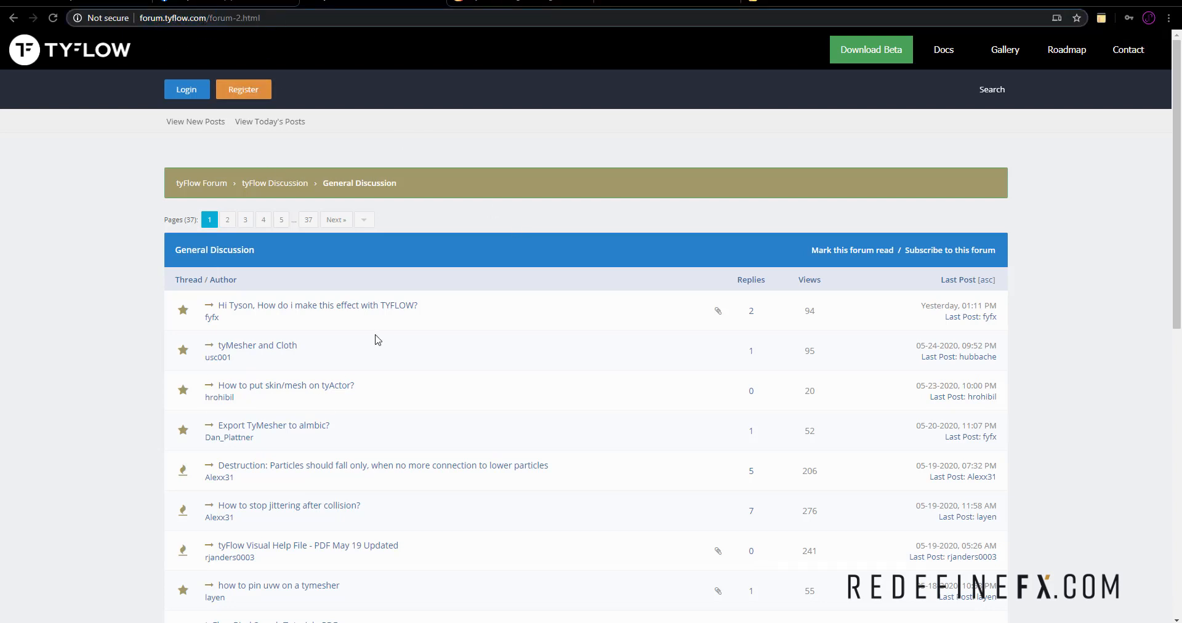
pyautogui.scroll(-3)
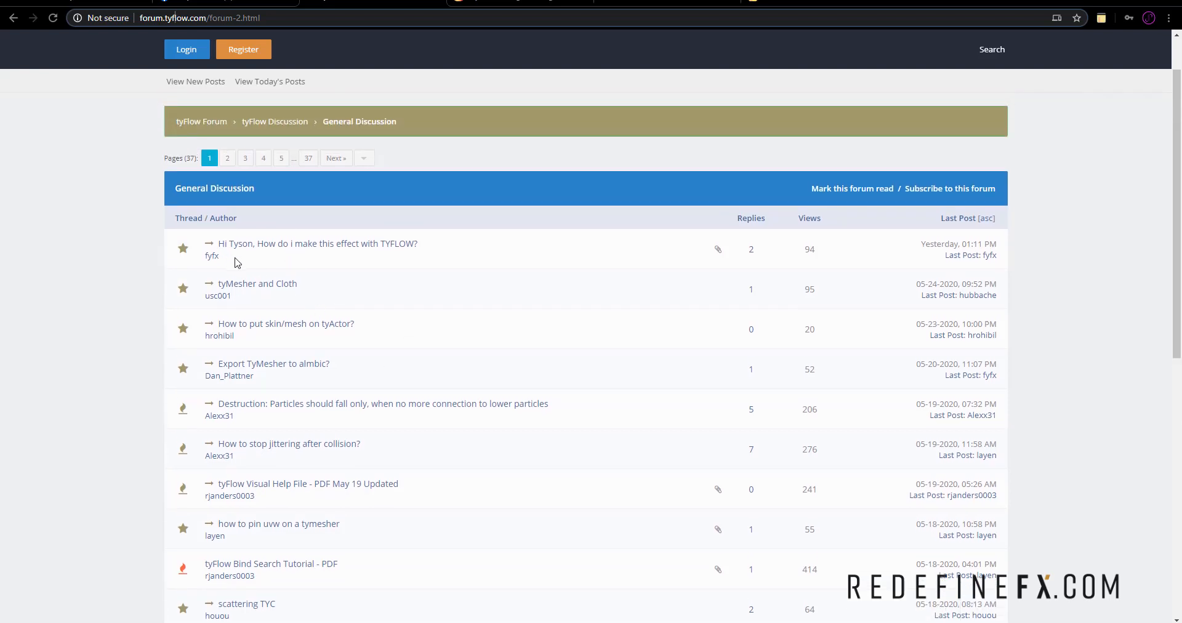
pyautogui.scroll(-3)
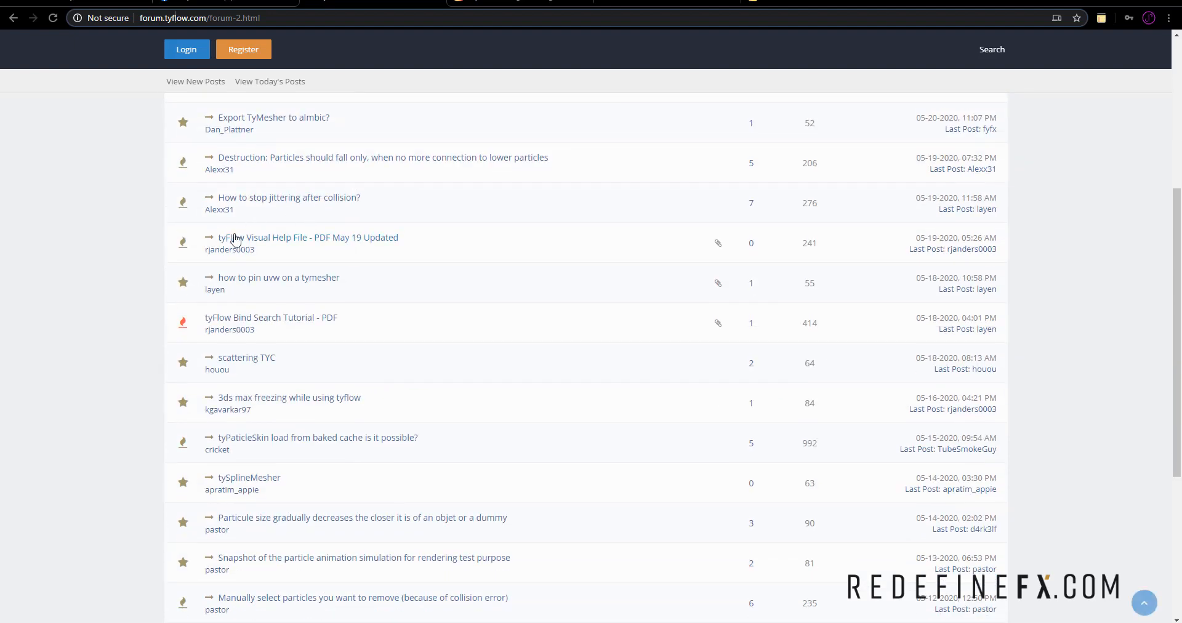
pyautogui.scroll(3)
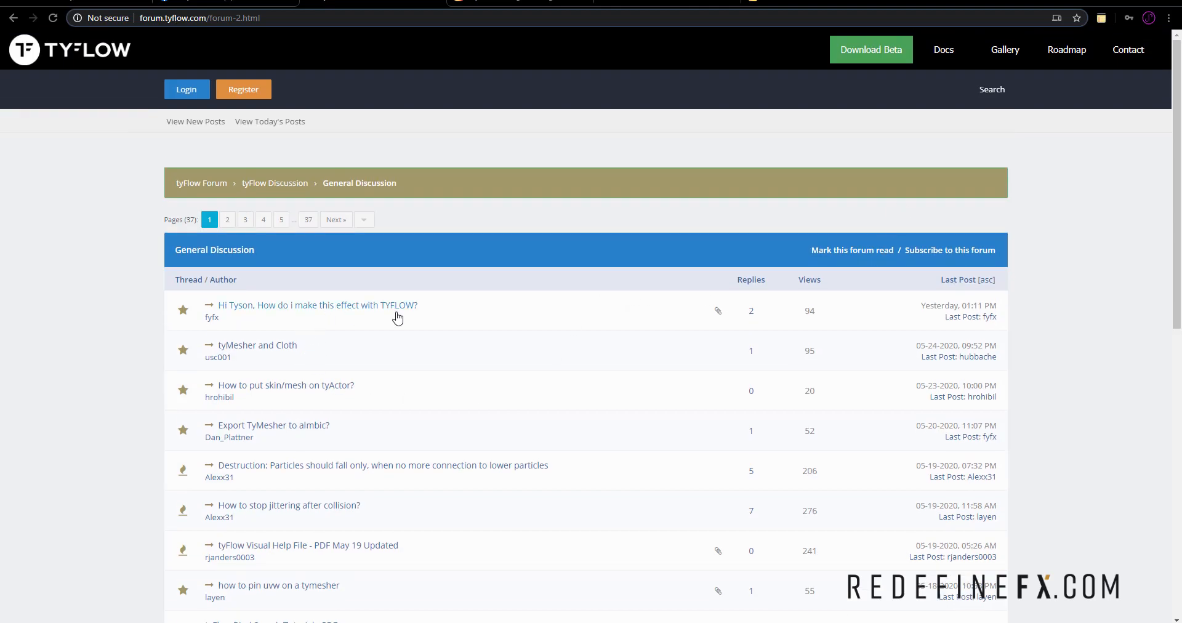
pyautogui.moveTo(462, 426)
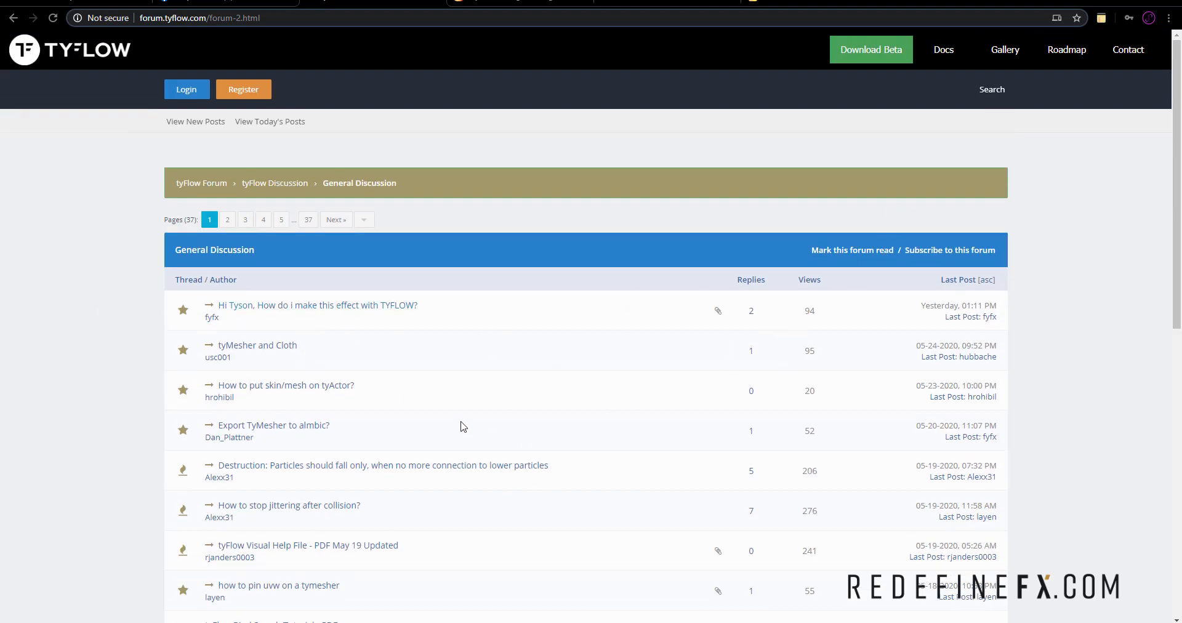
pyautogui.moveTo(316, 345)
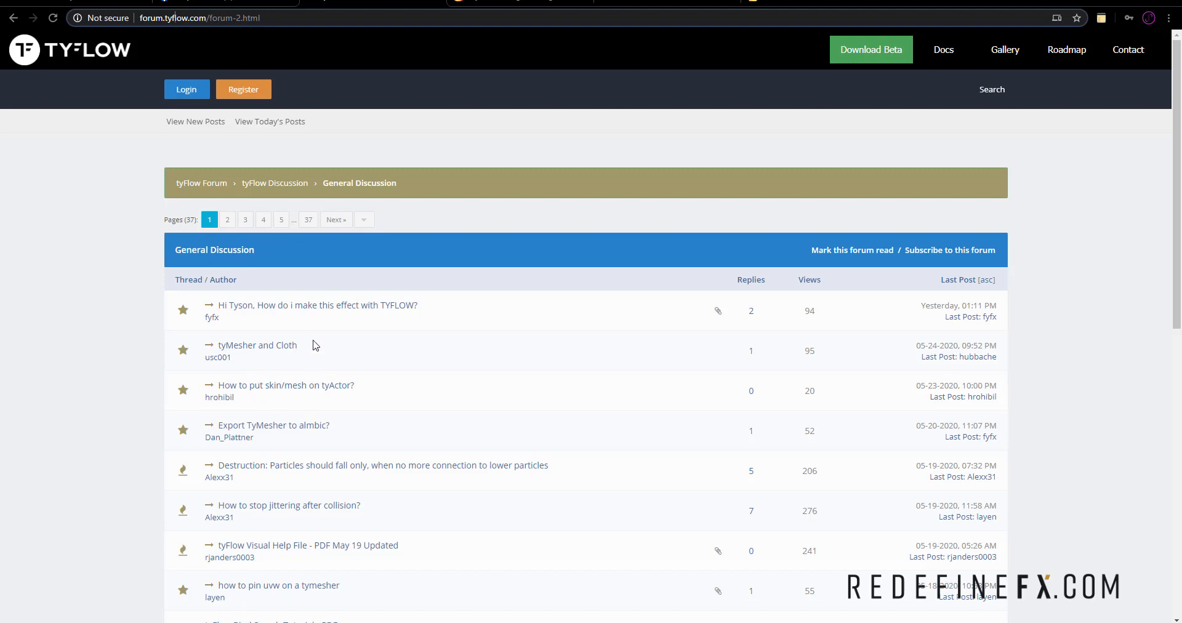
pyautogui.scroll(-3)
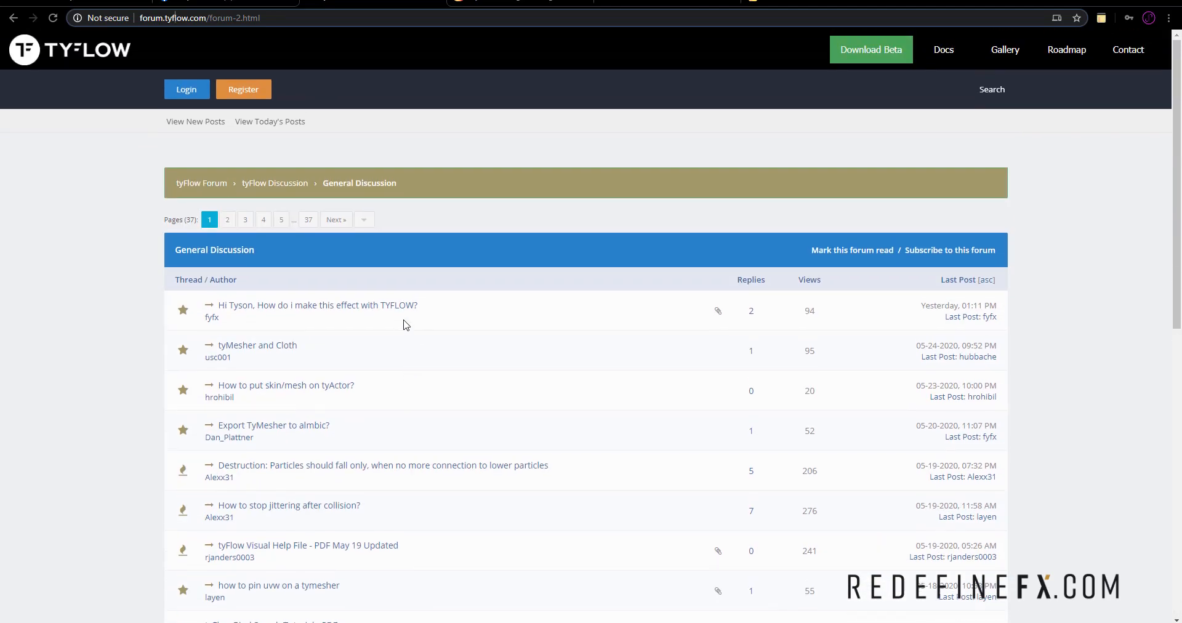
pyautogui.scroll(-3)
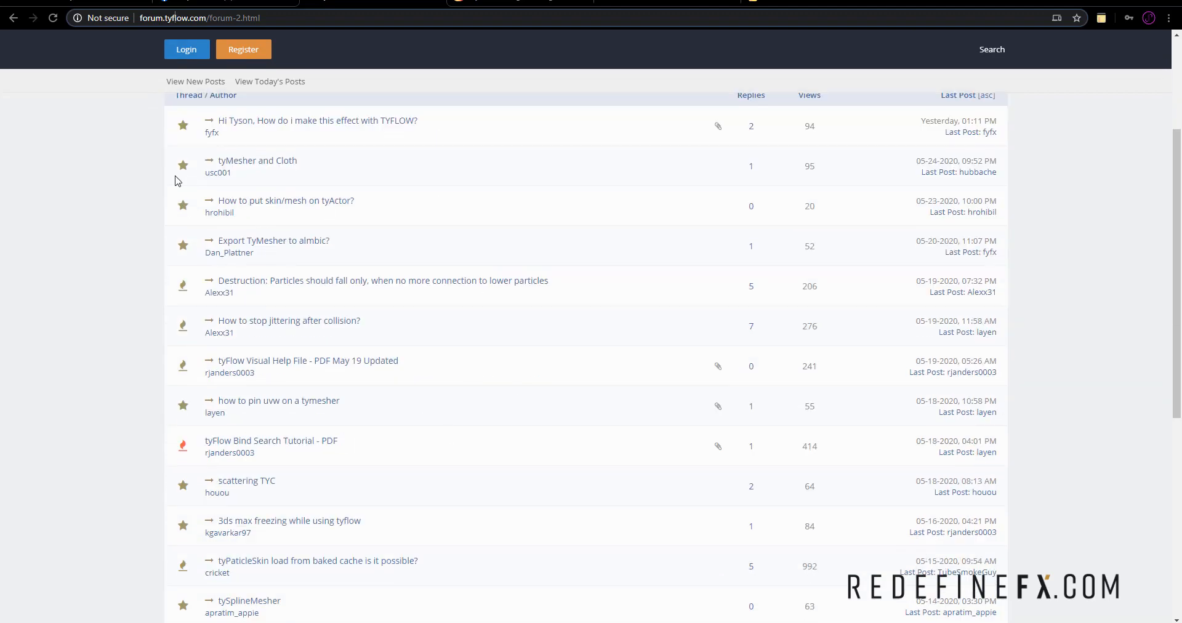
pyautogui.moveTo(433, 314)
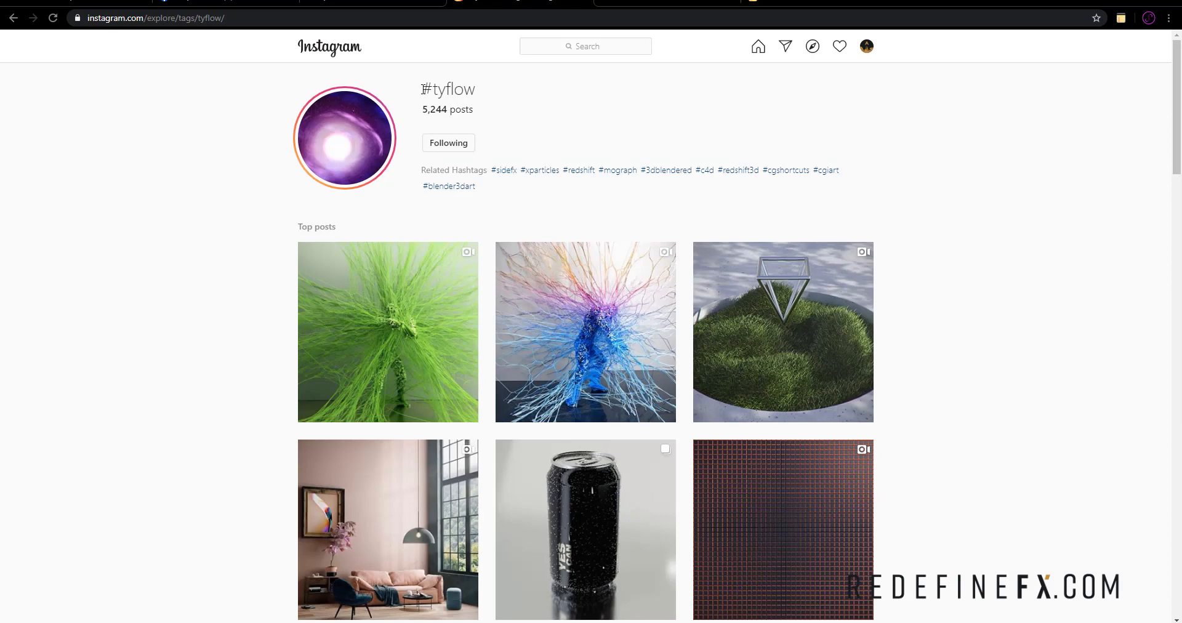
pyautogui.doubleClick(453, 89)
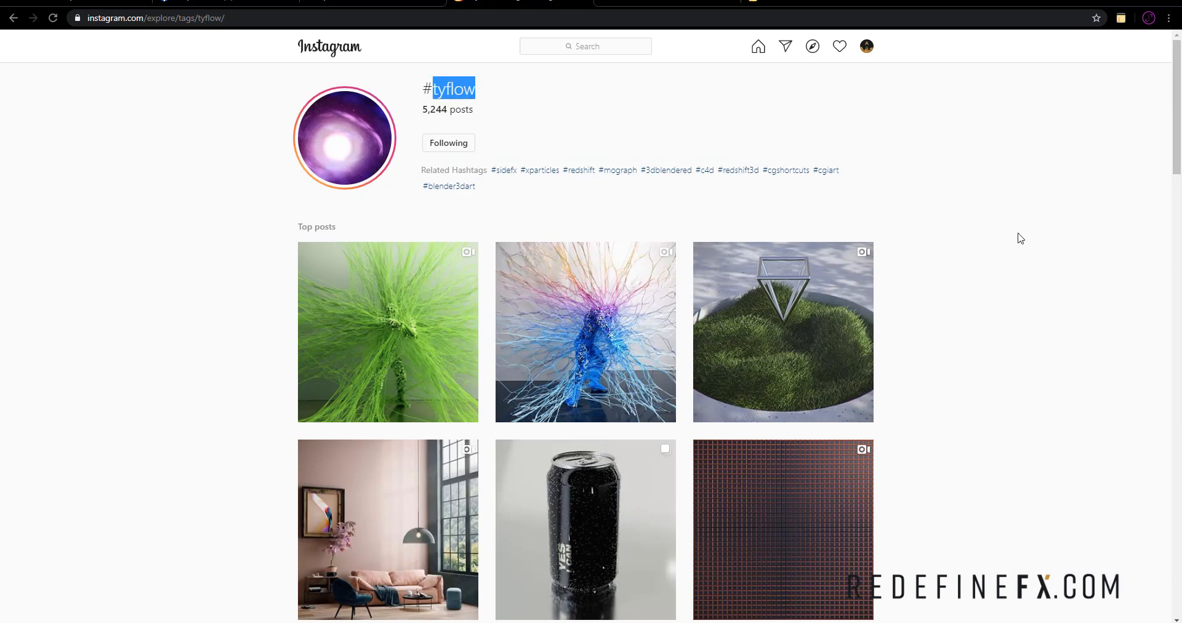
pyautogui.scroll(-3)
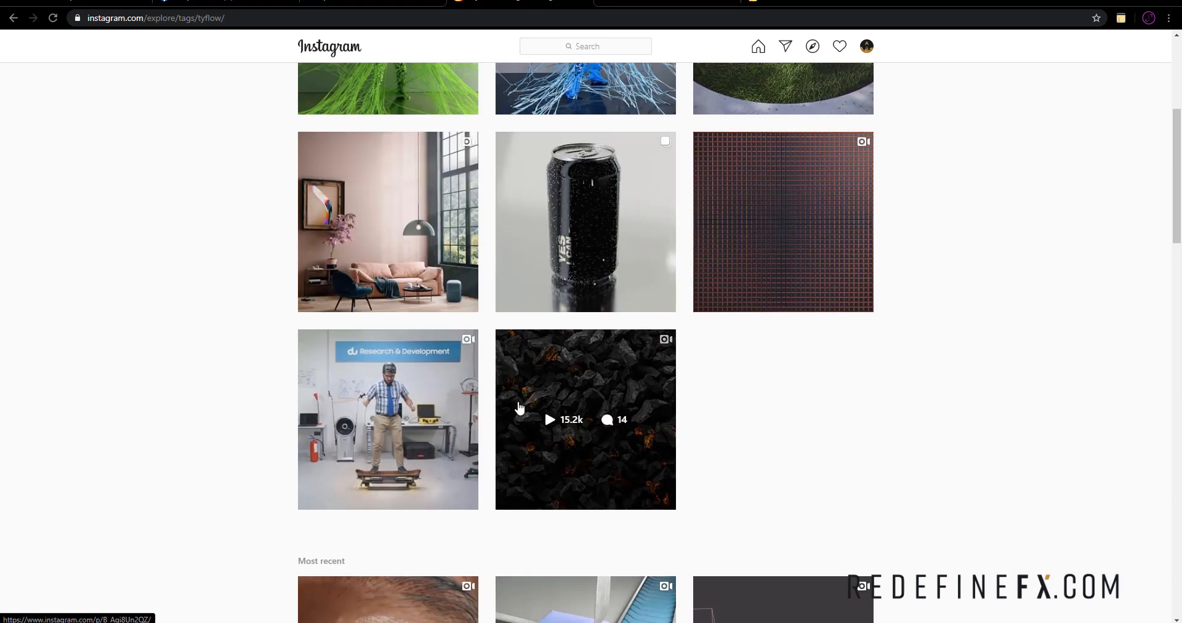
pyautogui.scroll(-3)
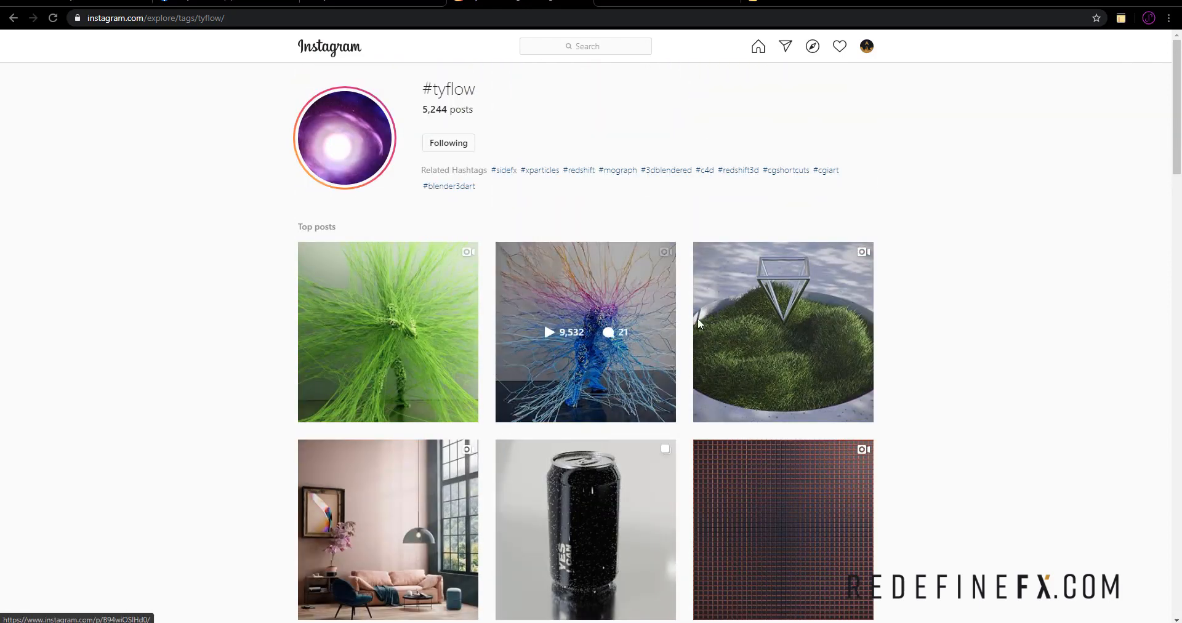
pyautogui.click(783, 332)
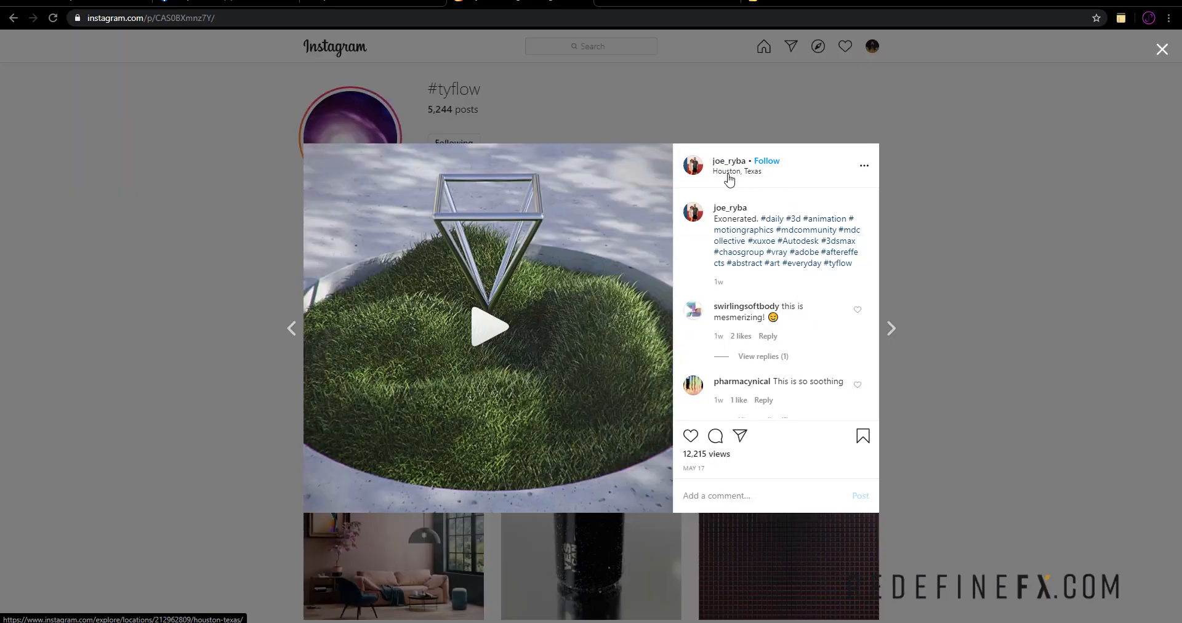
pyautogui.click(488, 328)
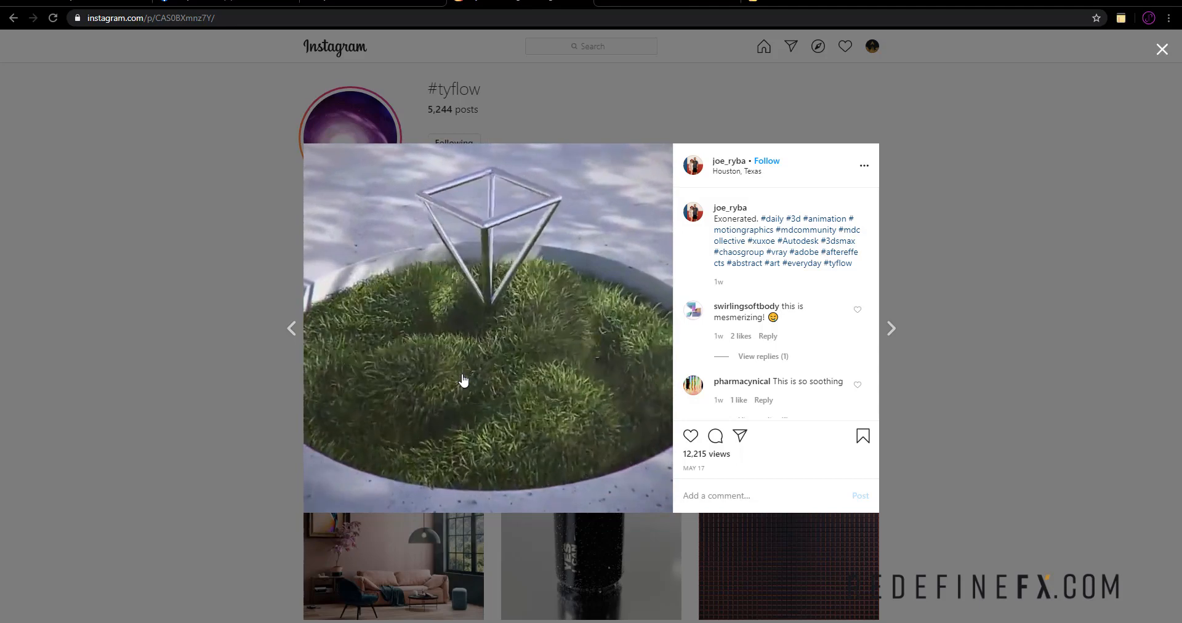
pyautogui.click(1161, 49)
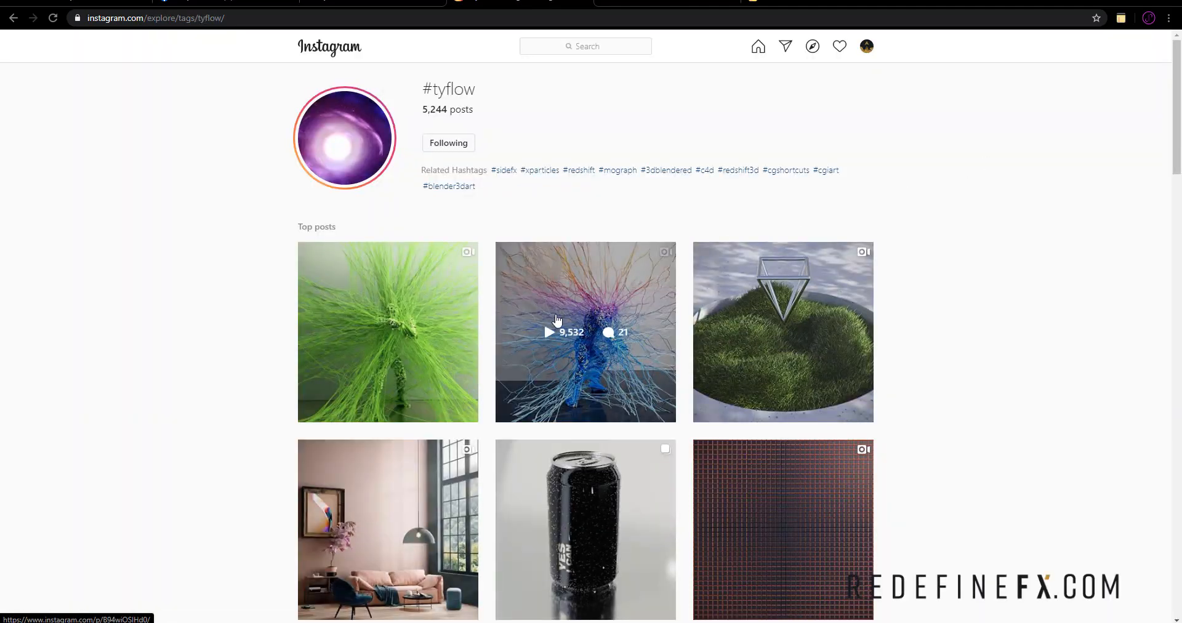
pyautogui.click(556, 332)
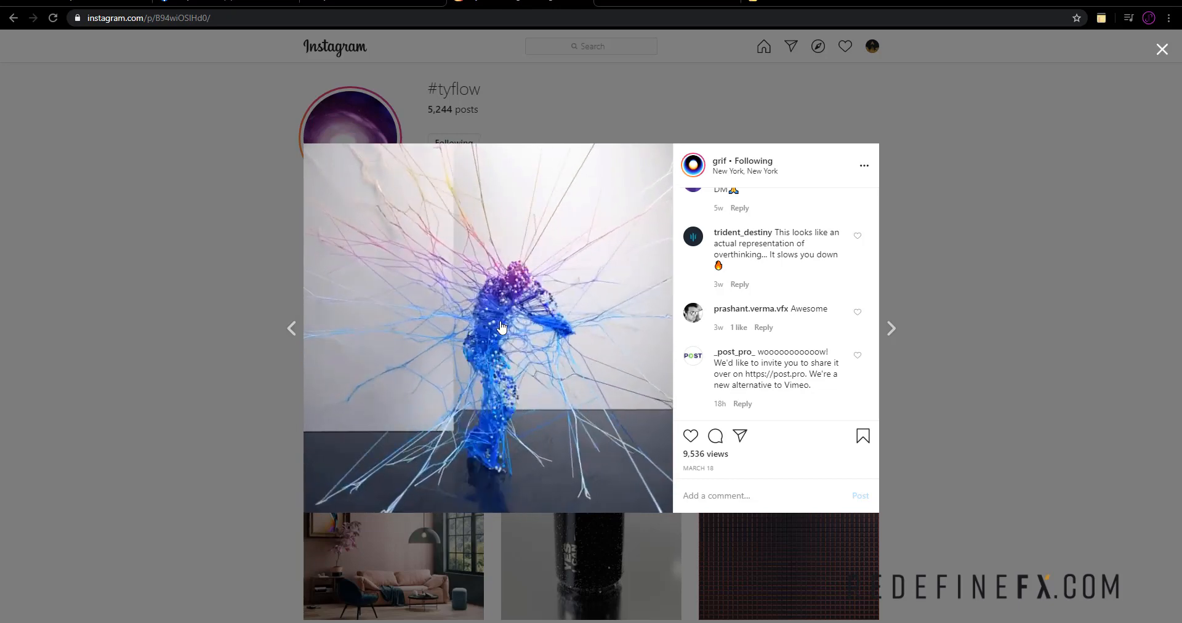
pyautogui.click(1162, 48)
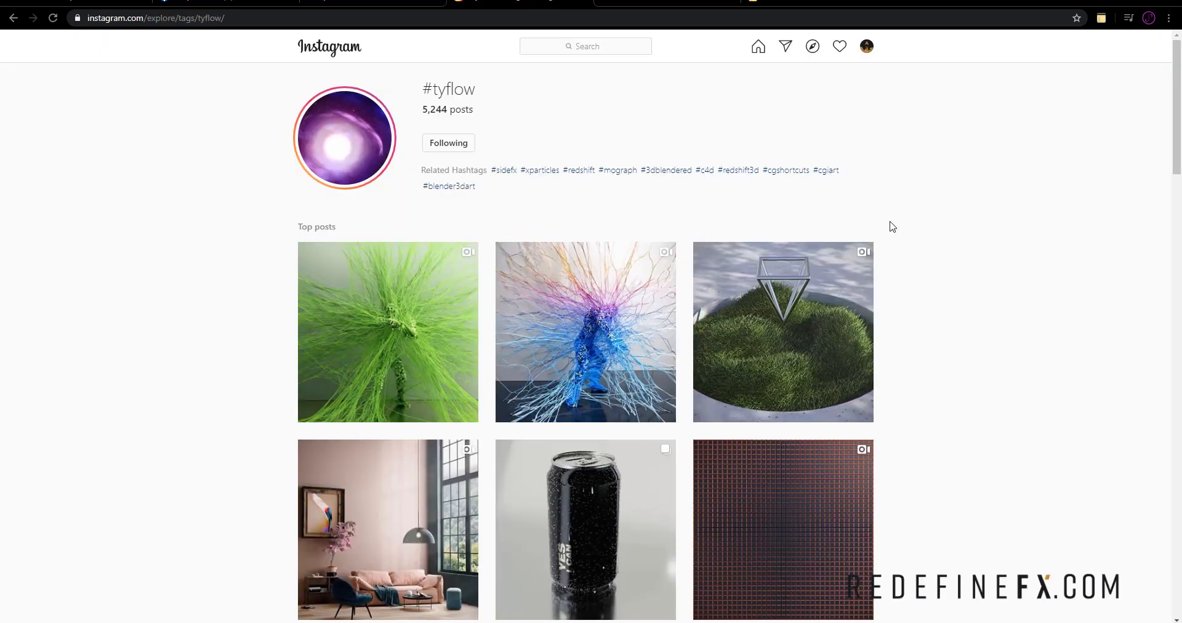
pyautogui.scroll(-3)
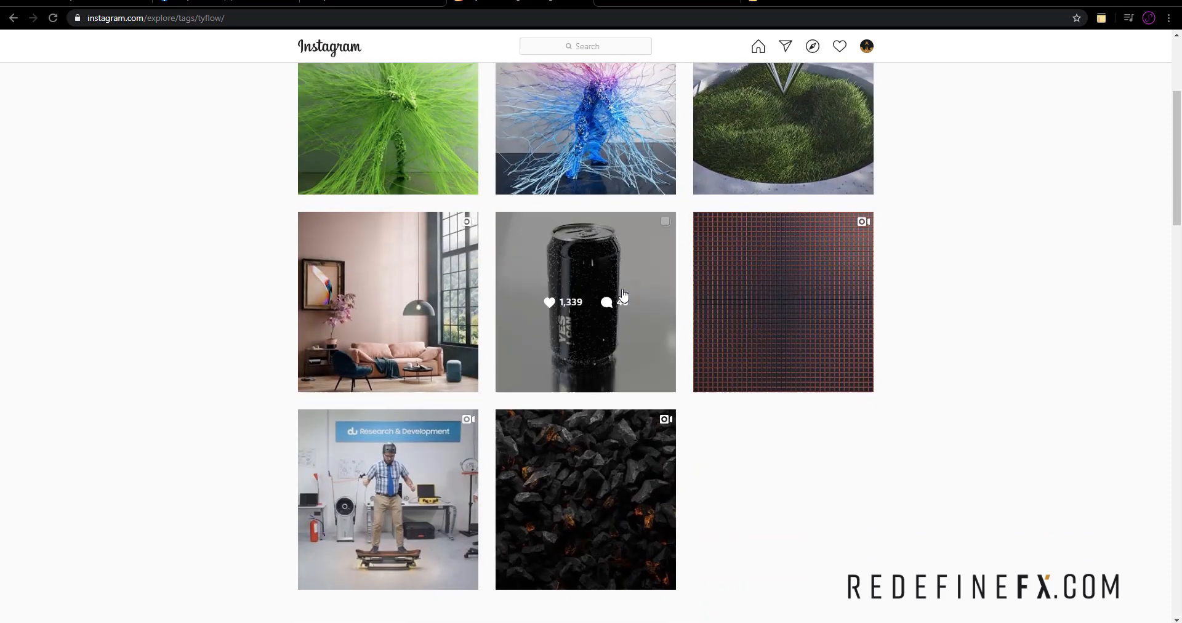
pyautogui.scroll(-3)
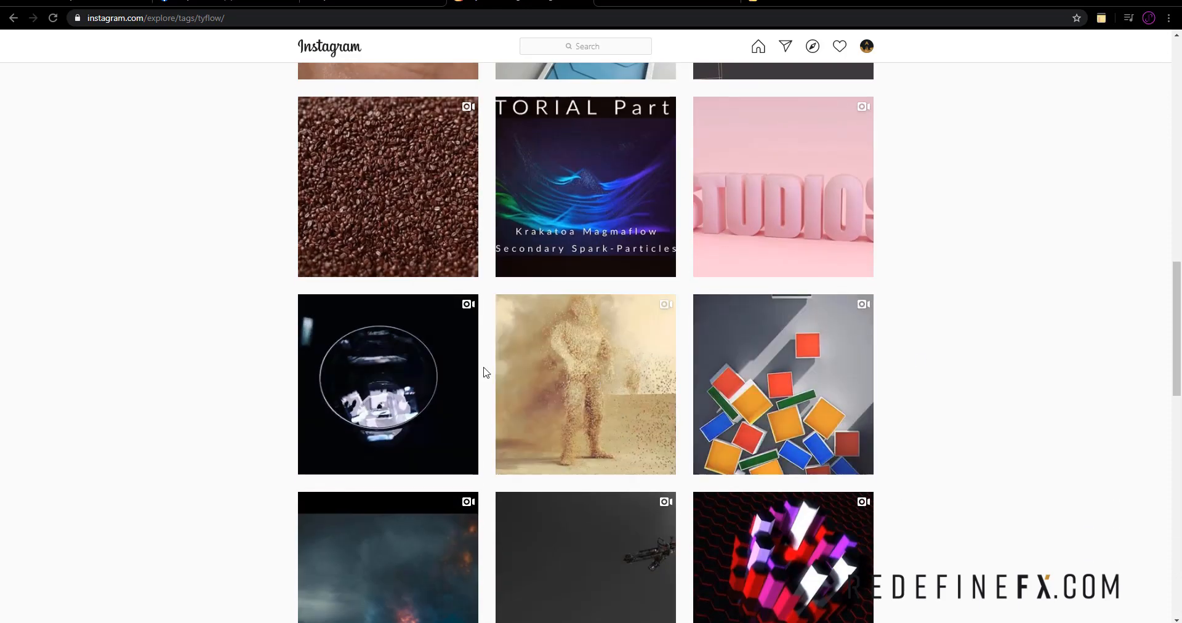
pyautogui.scroll(-3)
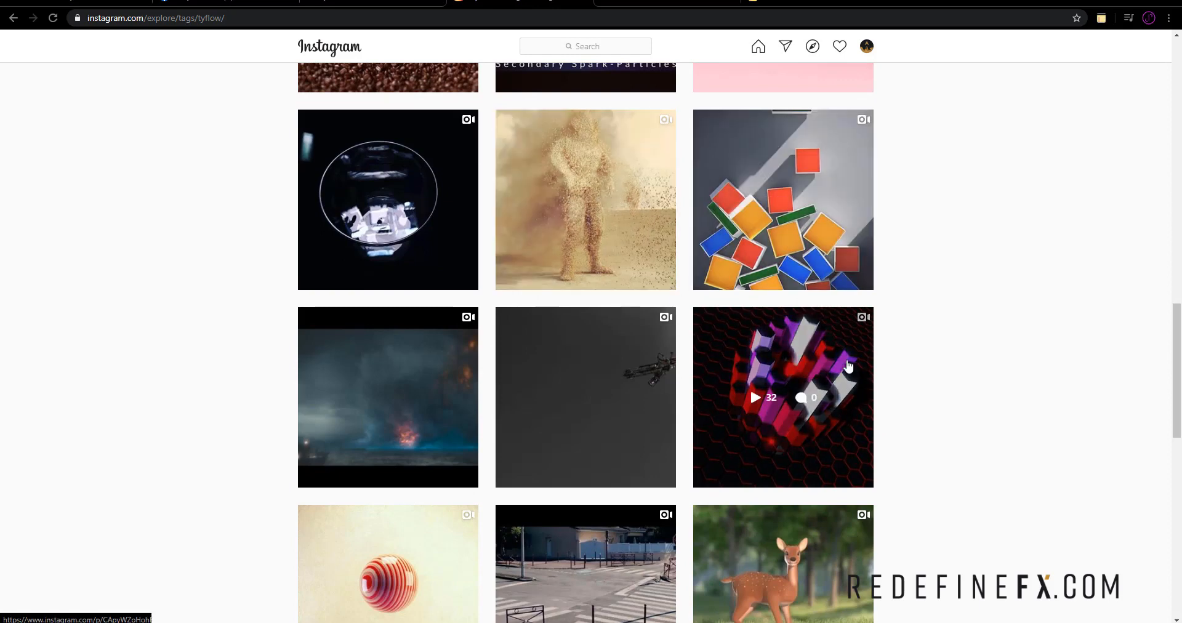
pyautogui.click(783, 397)
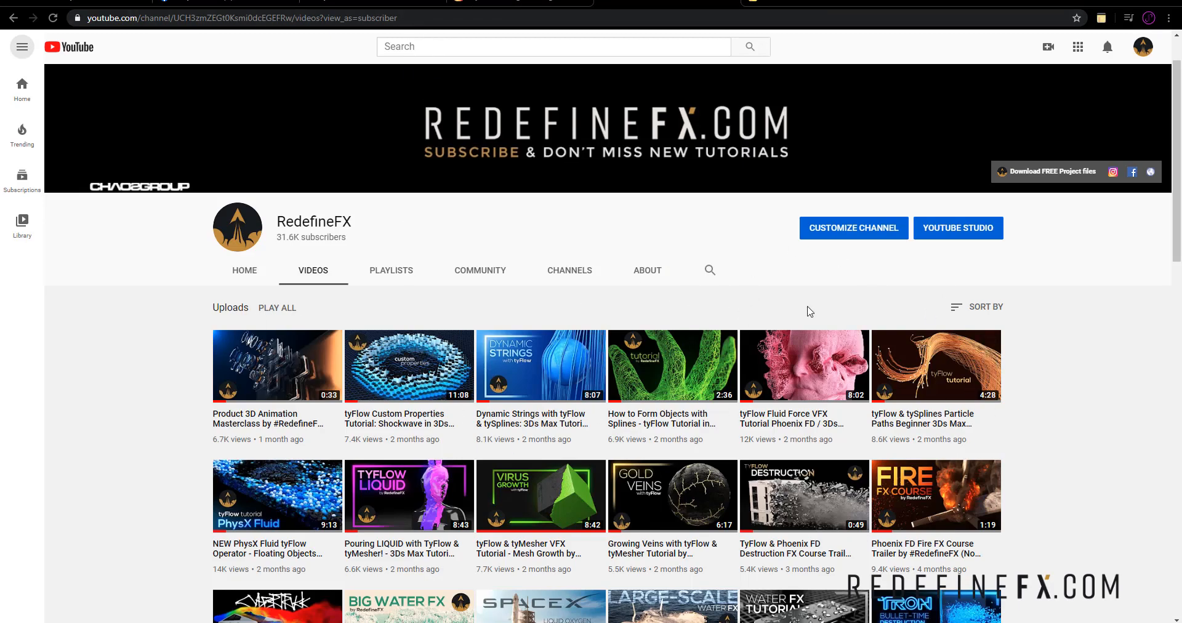
# Step: Scroll RedefineFX's uploads down to older tutorials like 'Cybertruck Aerodynamics Simulation'
pyautogui.scroll(-3)
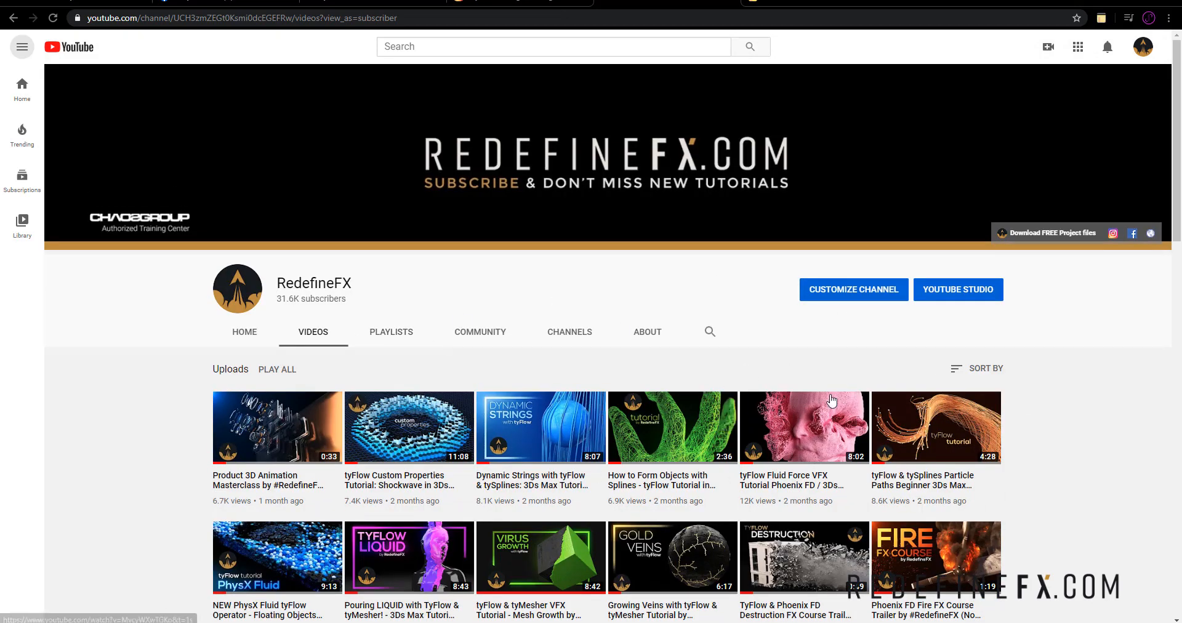
pyautogui.moveTo(836, 428)
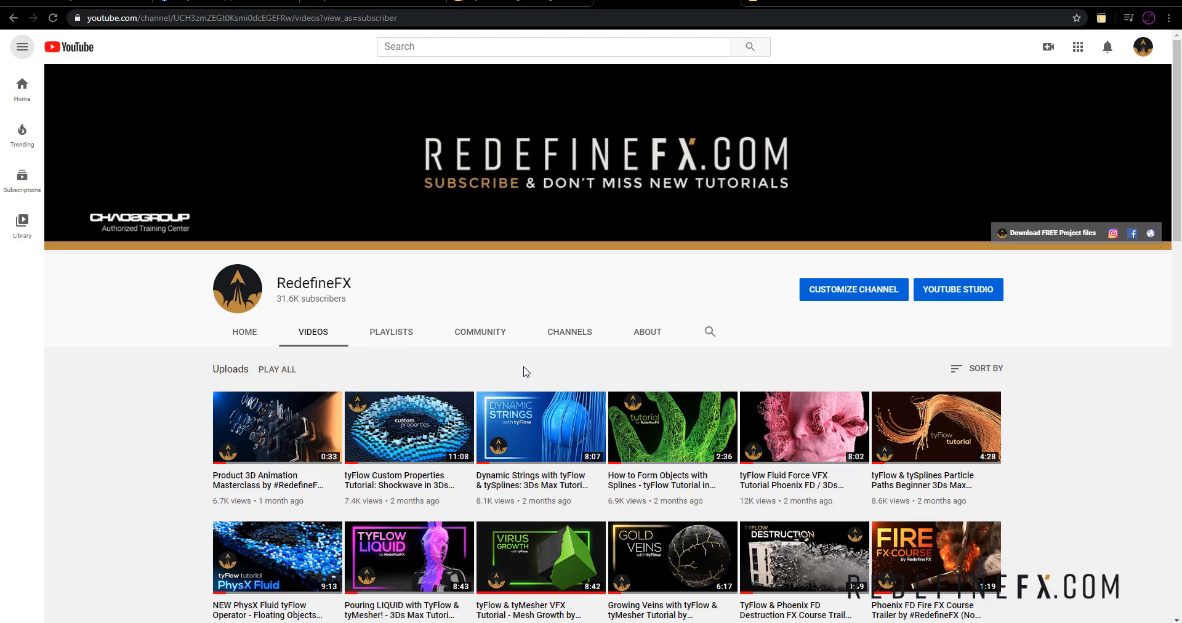
pyautogui.moveTo(541, 288)
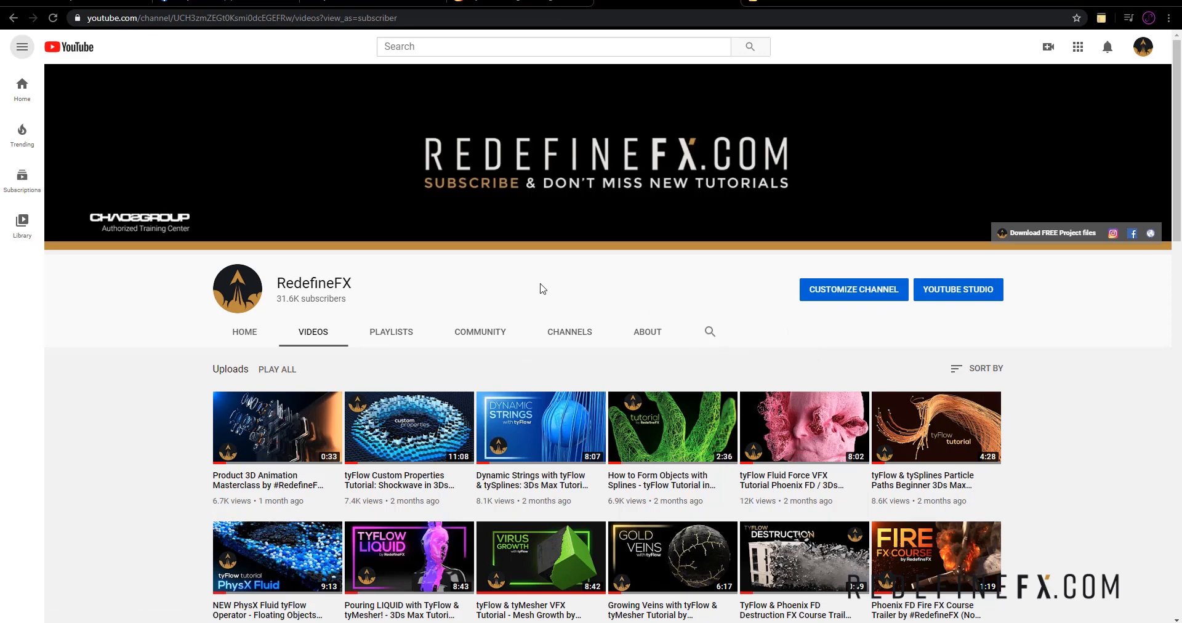
pyautogui.scroll(-3)
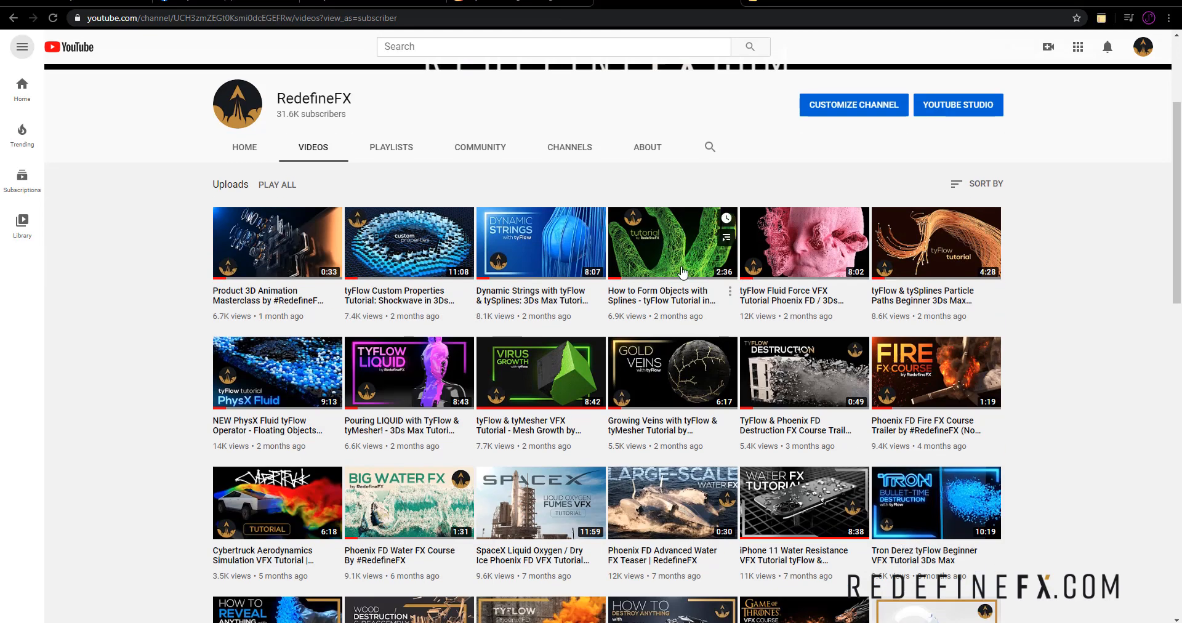
pyautogui.moveTo(677, 249)
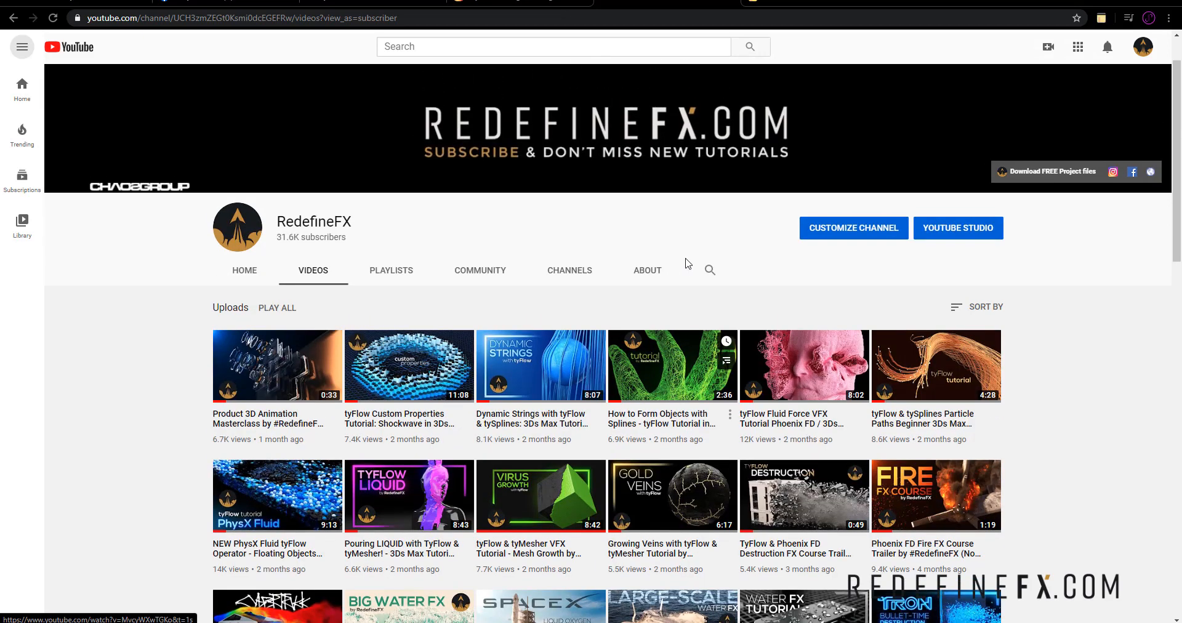
pyautogui.moveTo(685, 262)
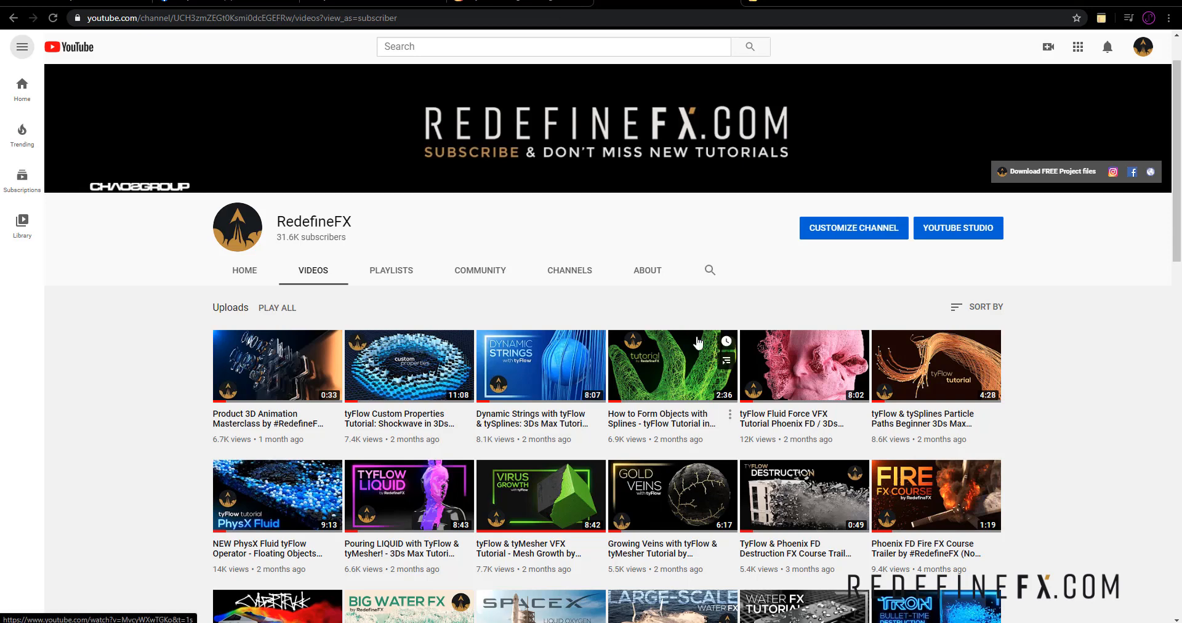
pyautogui.moveTo(494, 351)
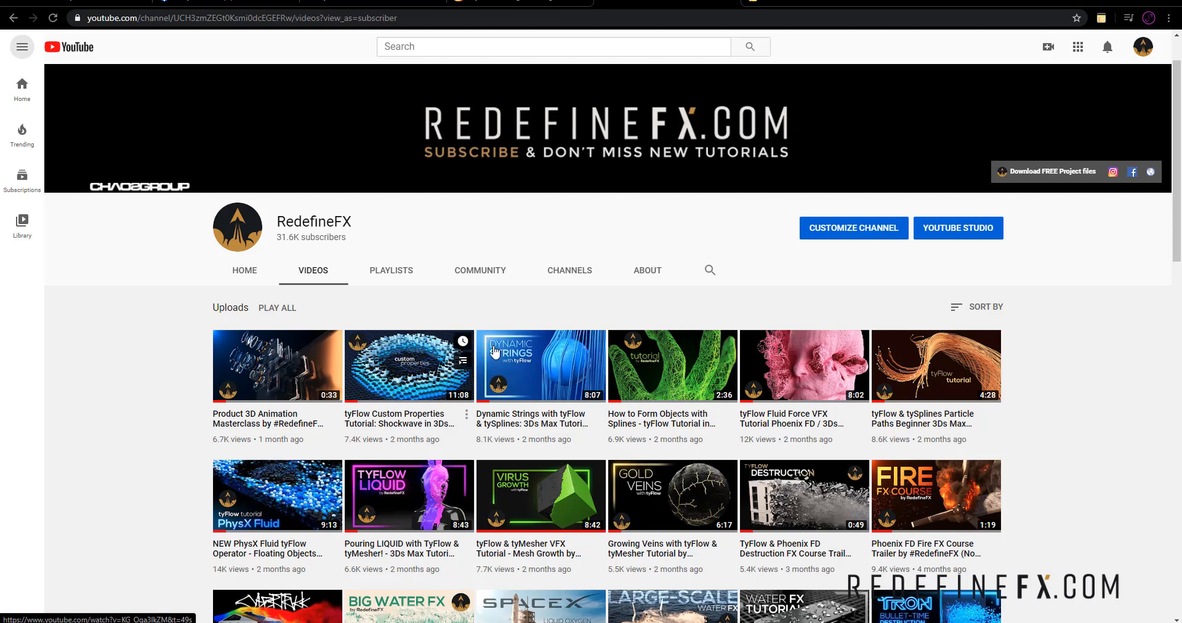
pyautogui.moveTo(609, 303)
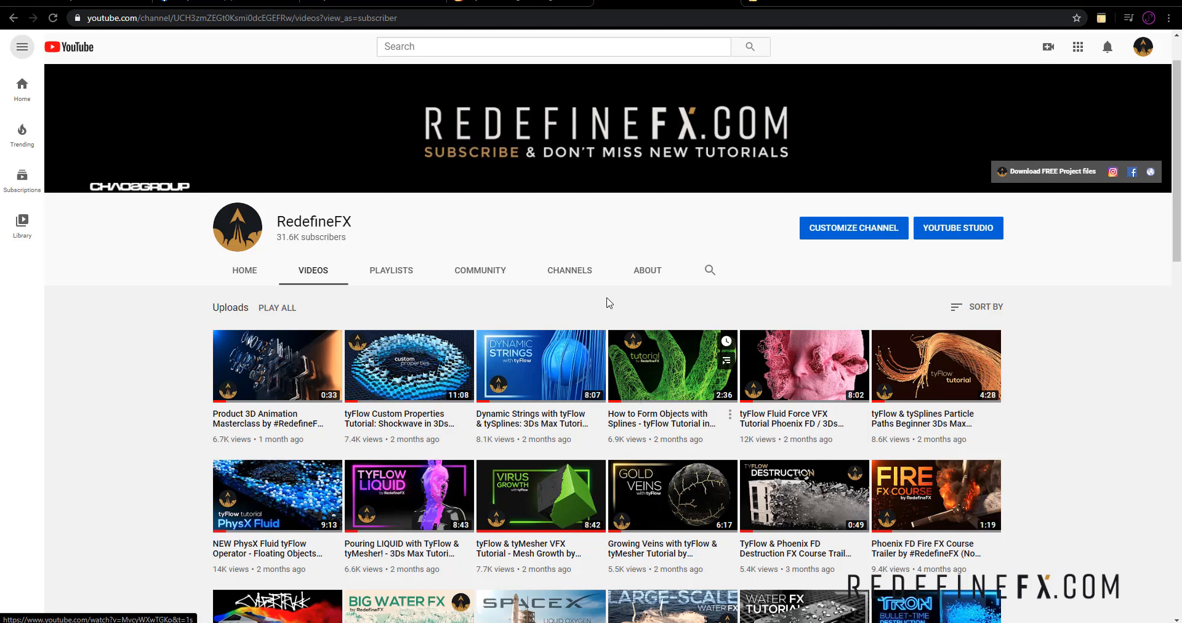
pyautogui.moveTo(701, 343)
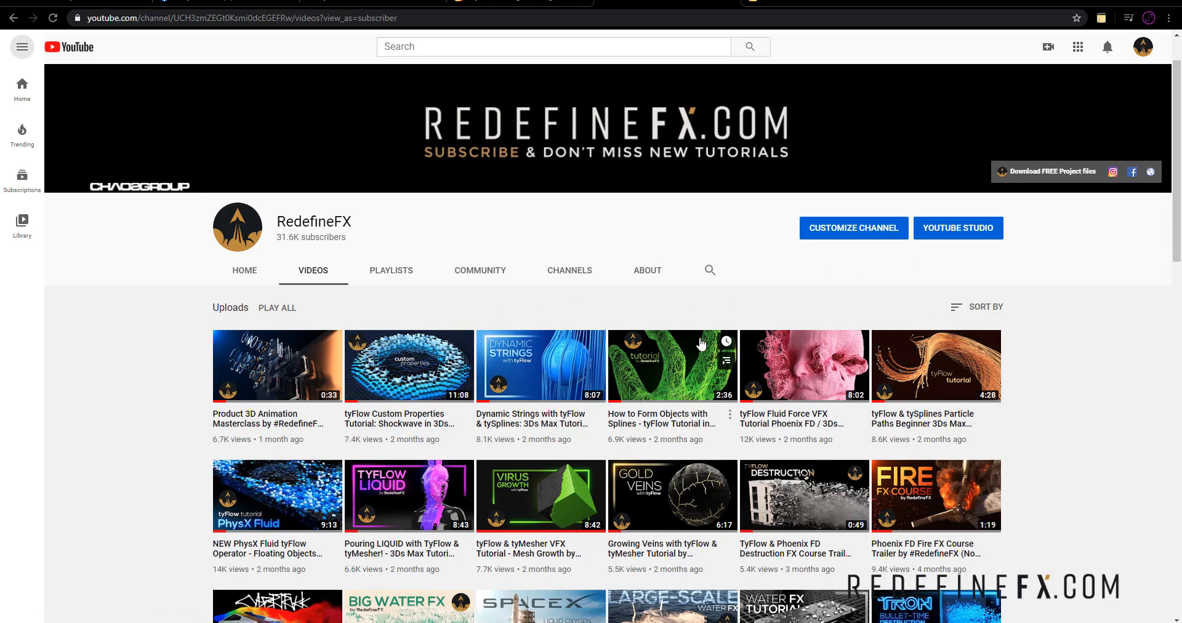
pyautogui.moveTo(773, 333)
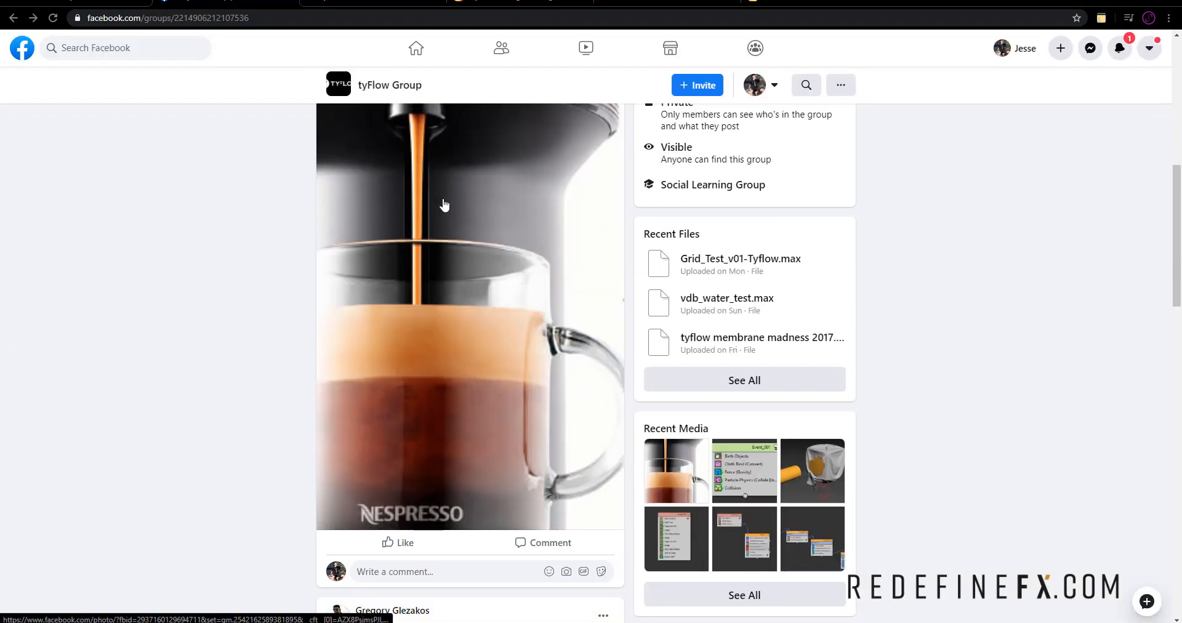
# Step: Scroll the tyFlow Group feed and close the 'TyFlow Neighbors Test' video viewer
pyautogui.scroll(-3)
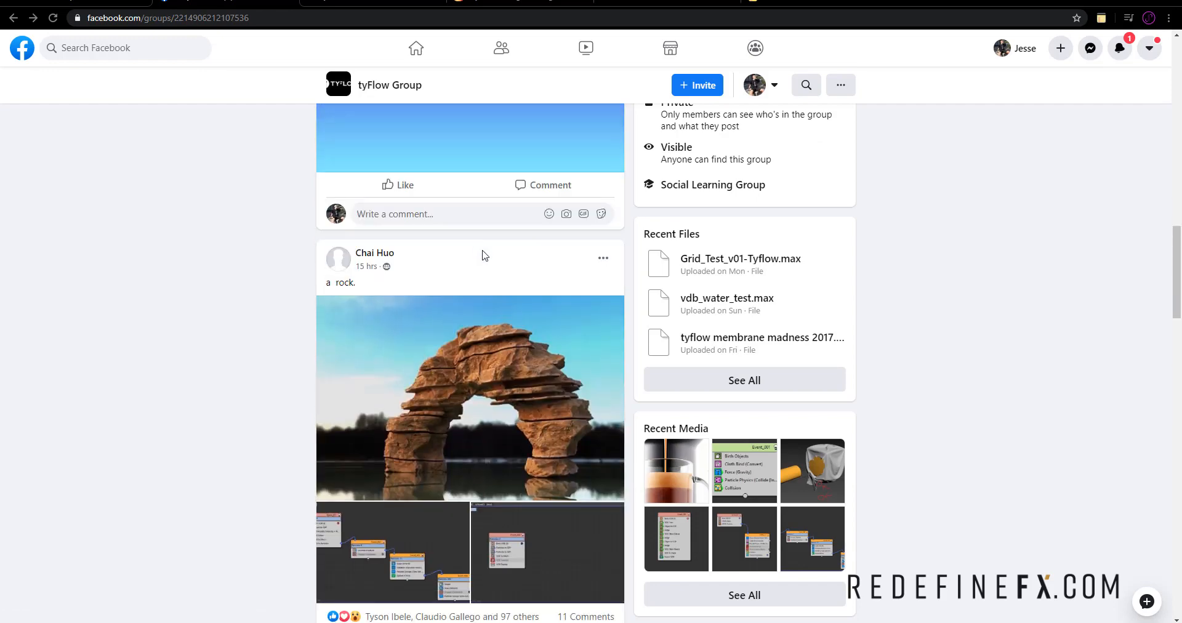
pyautogui.moveTo(442, 321)
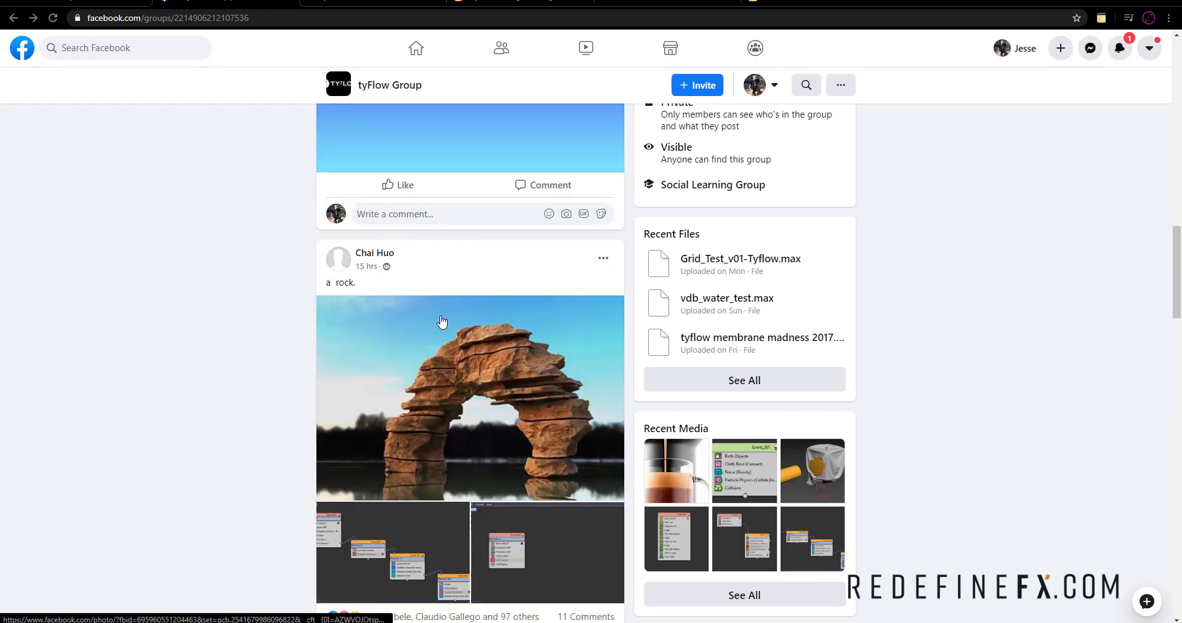
pyautogui.scroll(-3)
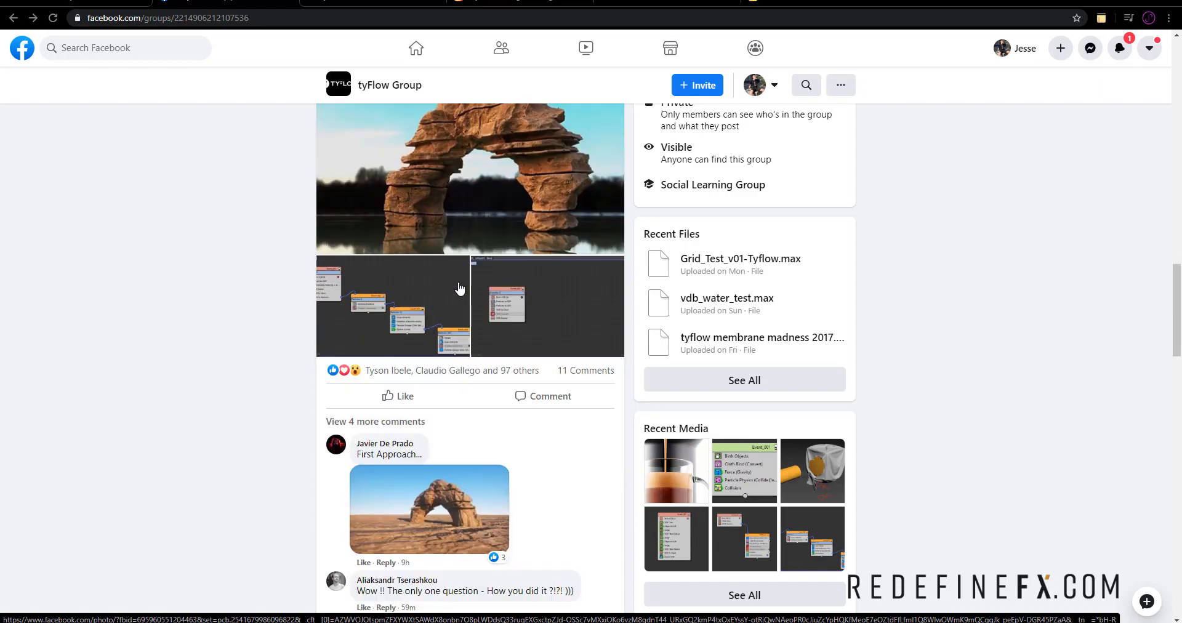
pyautogui.scroll(-3)
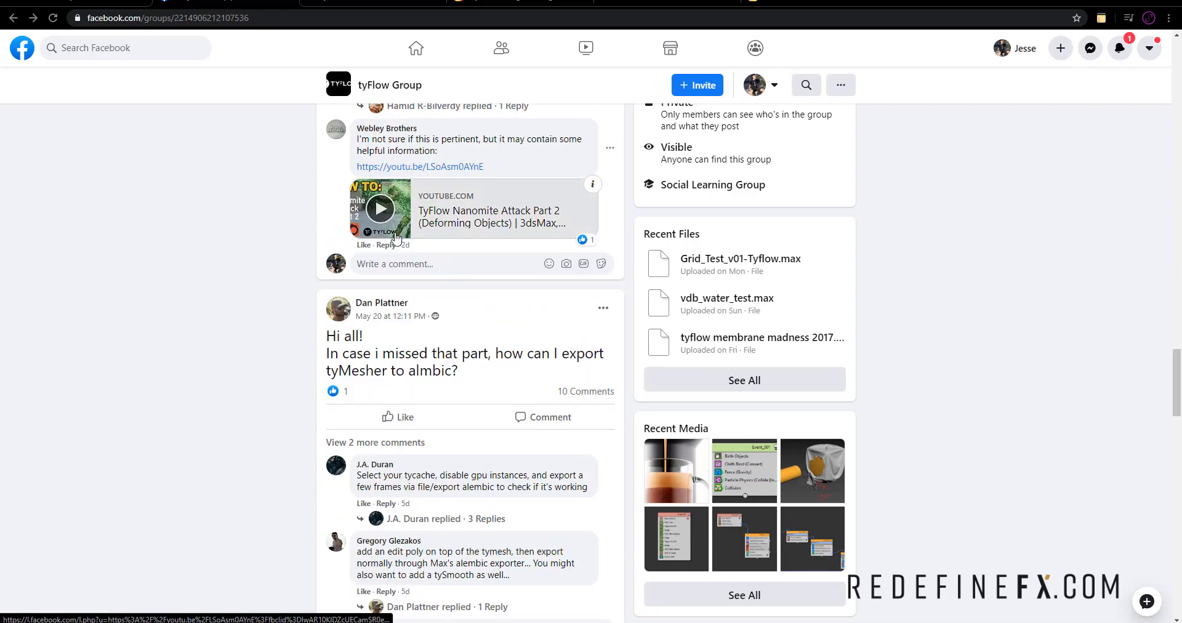
pyautogui.scroll(-3)
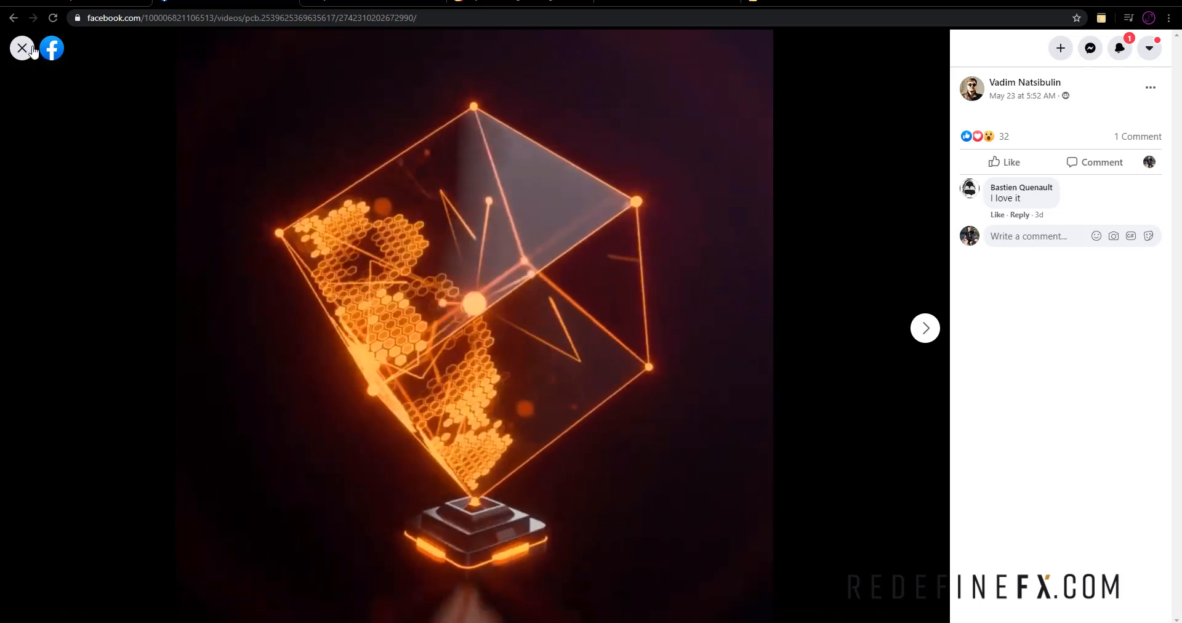
pyautogui.click(23, 48)
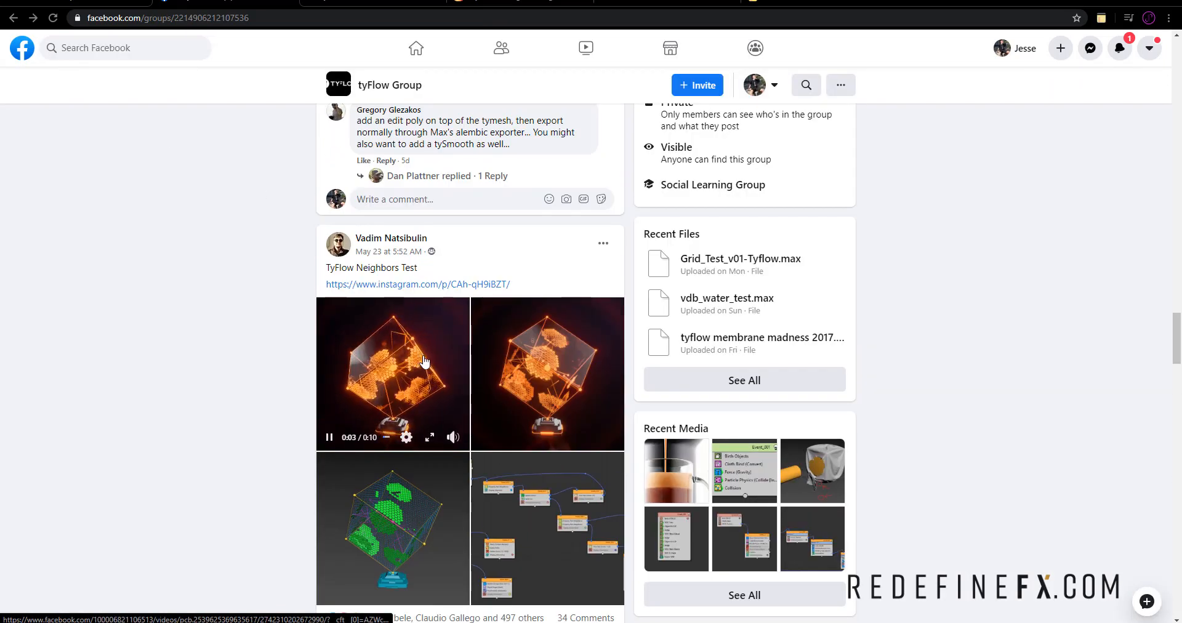
pyautogui.scroll(-3)
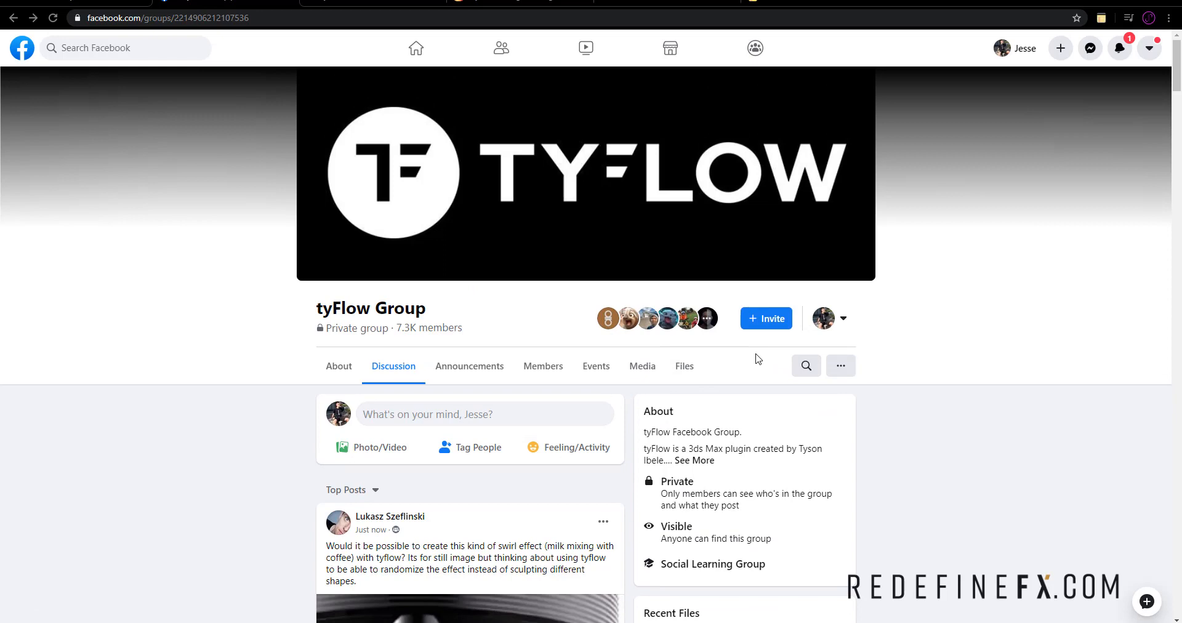
pyautogui.moveTo(689, 358)
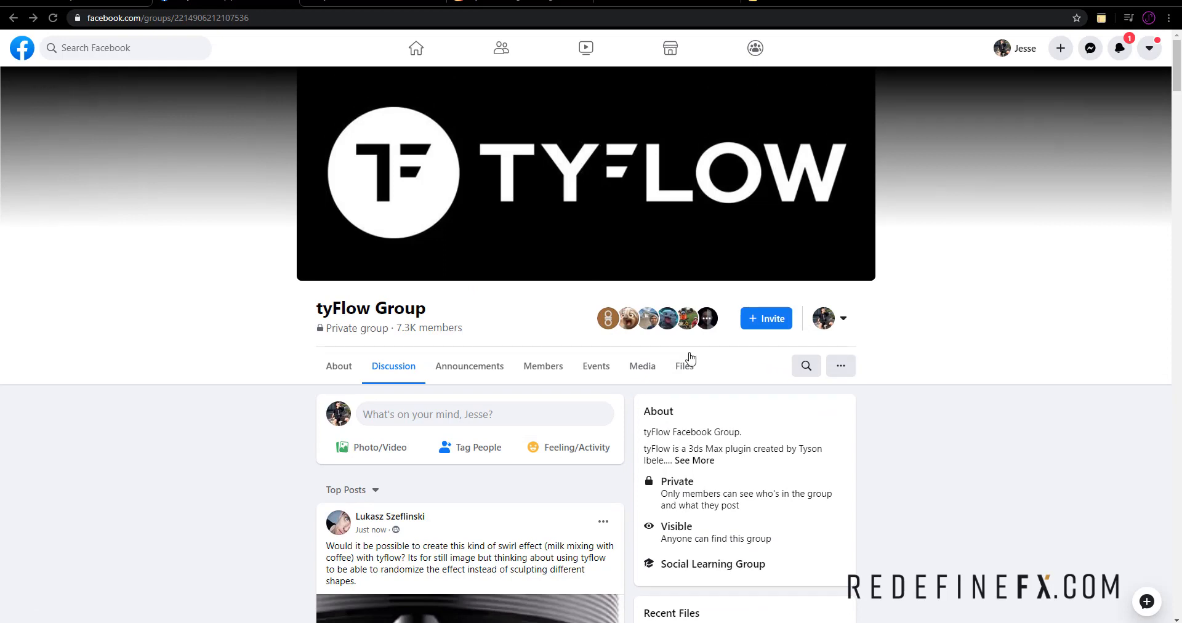
pyautogui.scroll(-3)
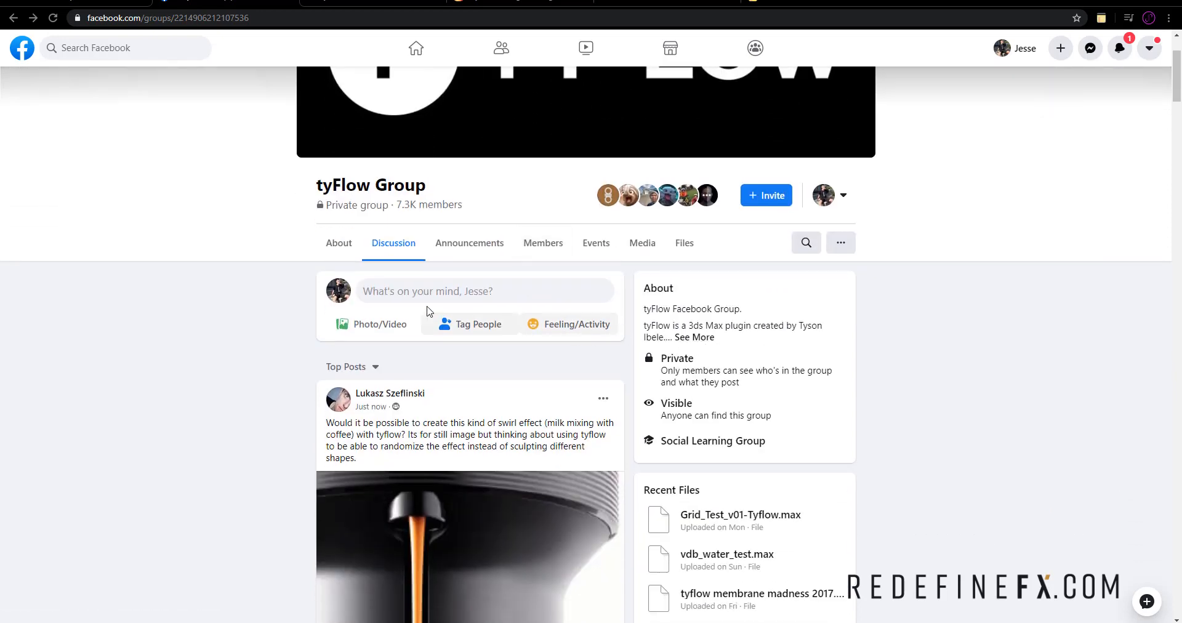
pyautogui.scroll(-3)
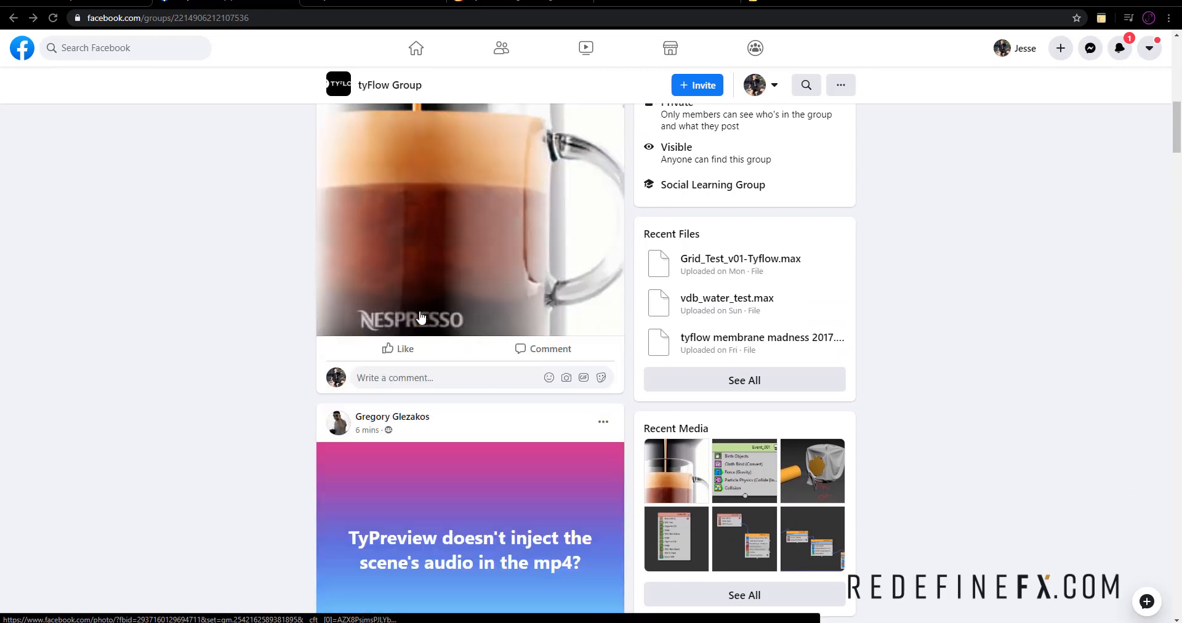
pyautogui.scroll(-3)
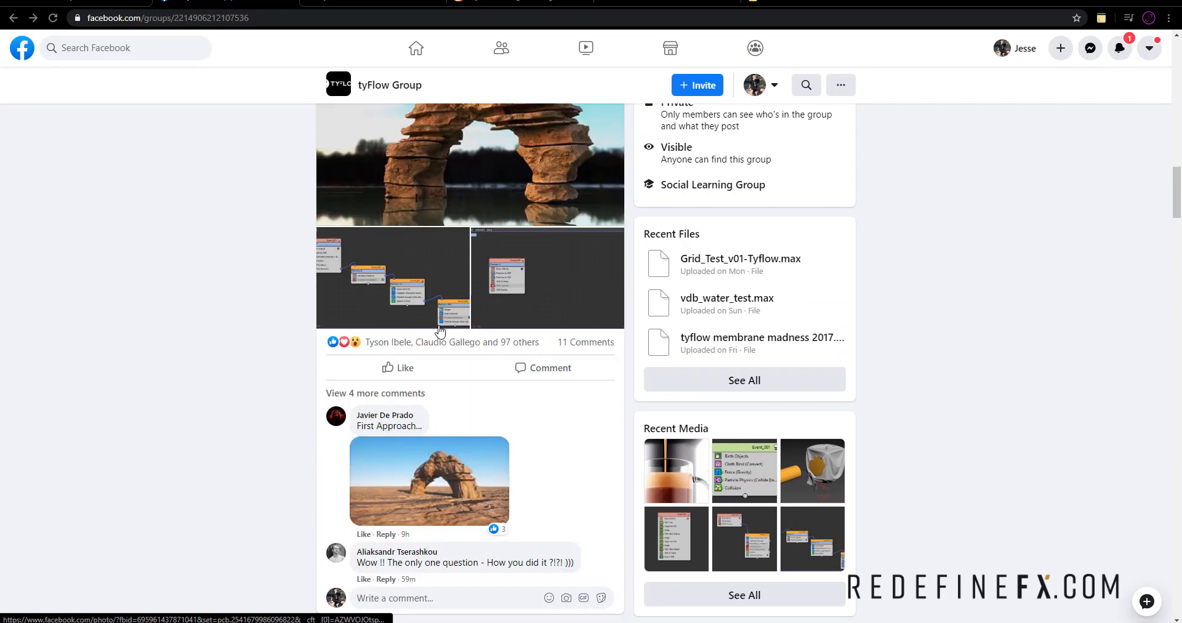
pyautogui.scroll(-3)
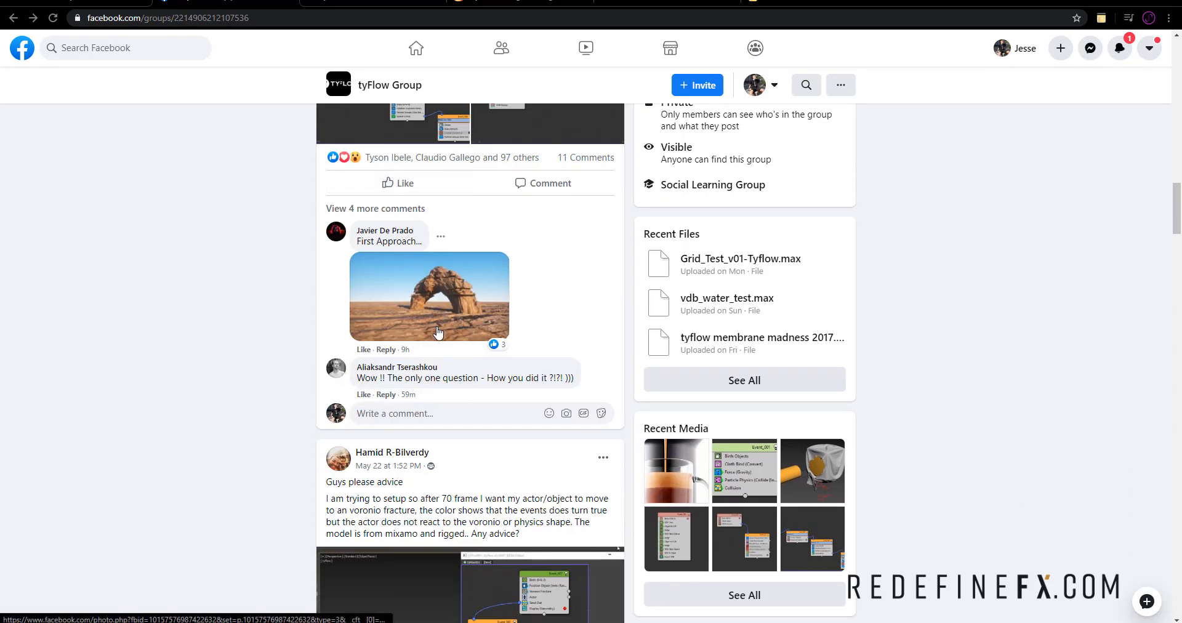
pyautogui.scroll(-3)
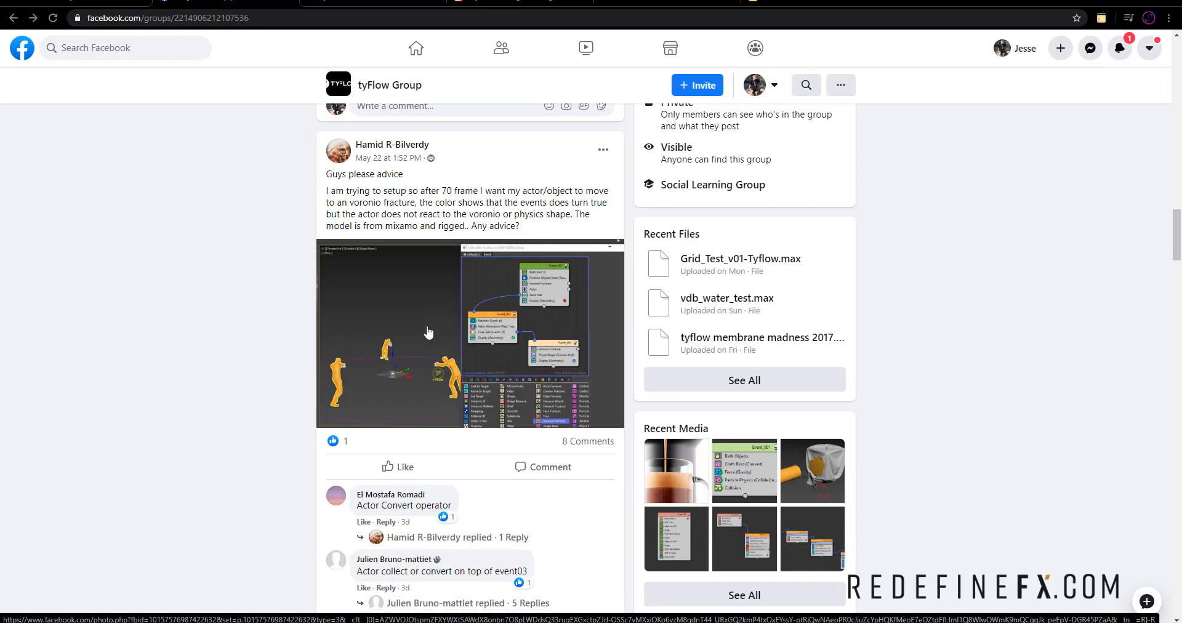
pyautogui.scroll(-3)
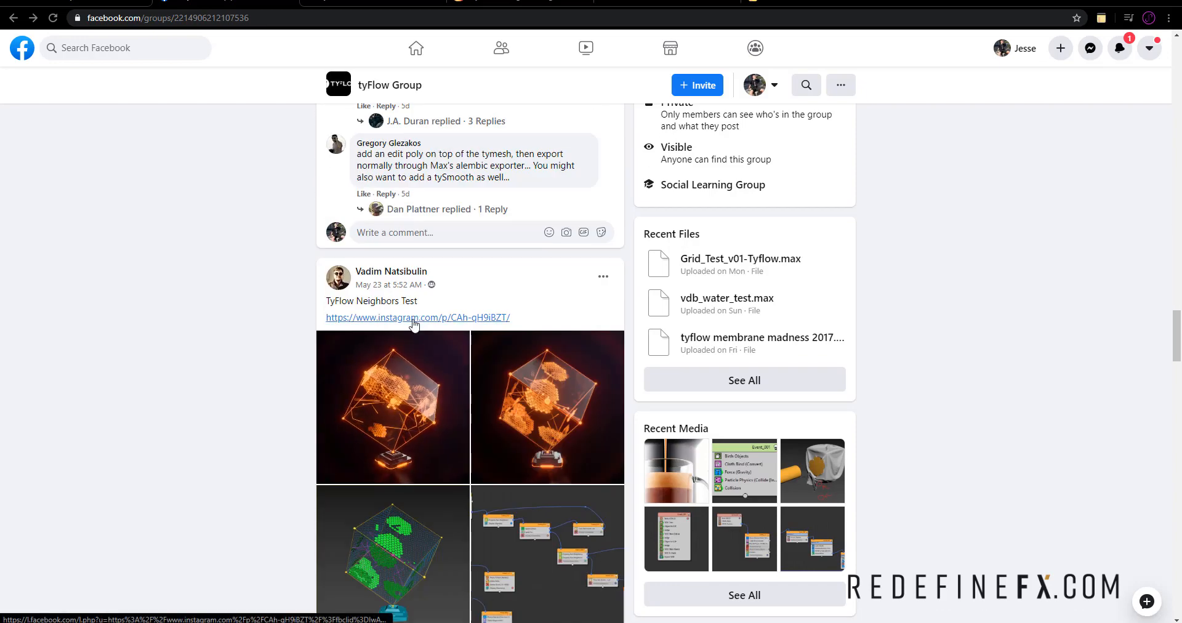
pyautogui.scroll(-3)
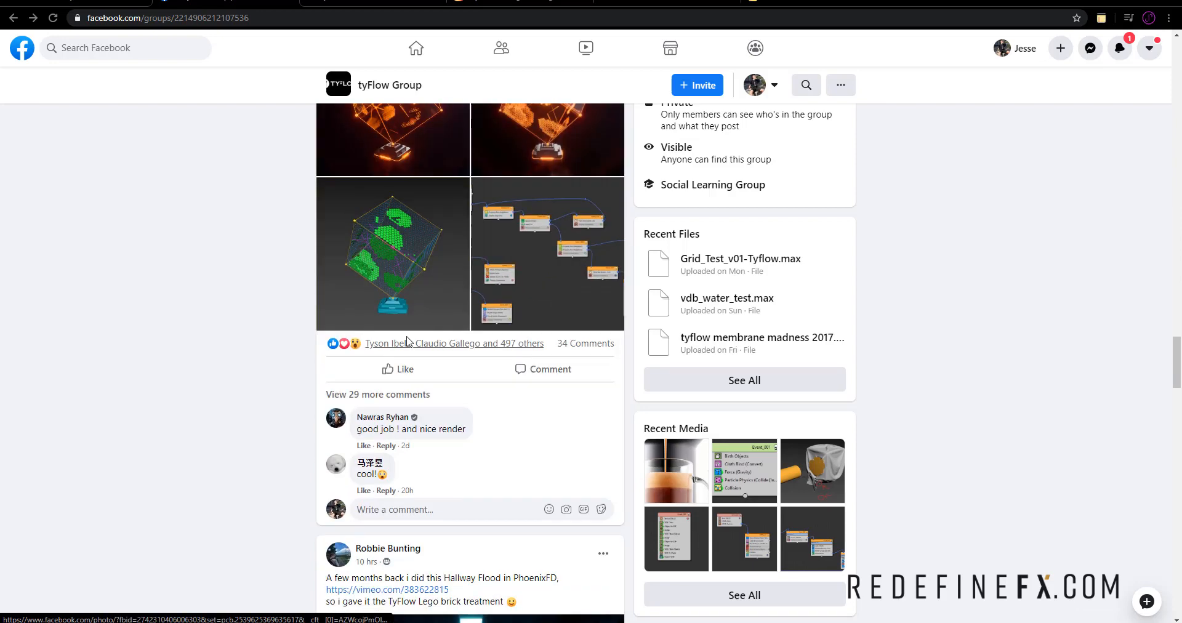
pyautogui.scroll(-3)
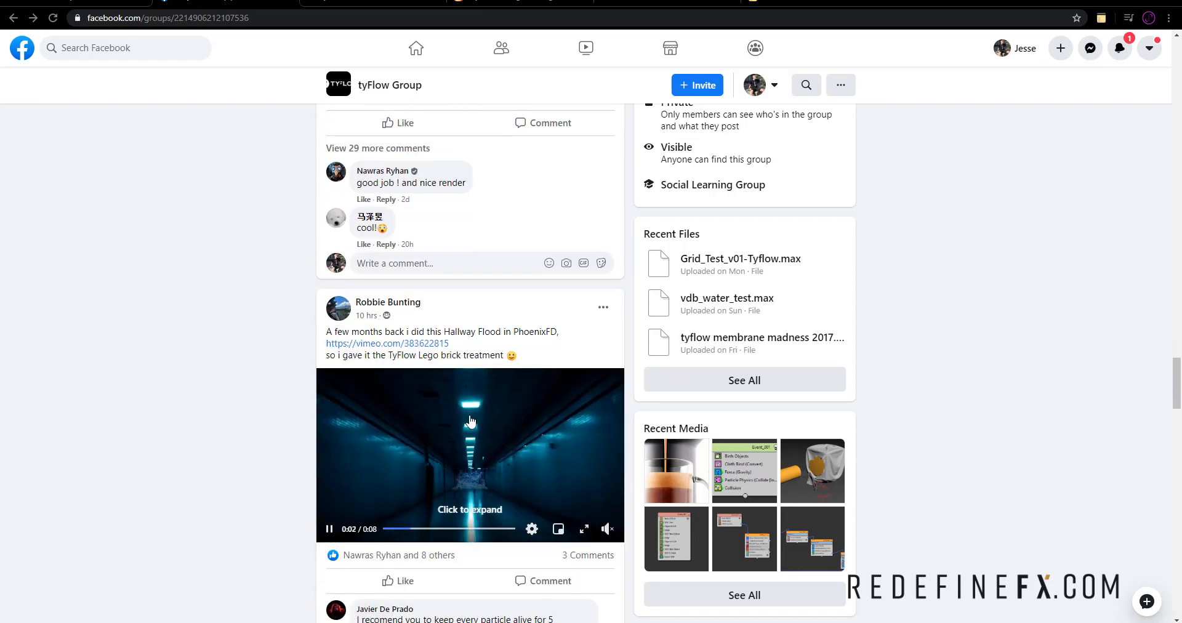
pyautogui.scroll(-3)
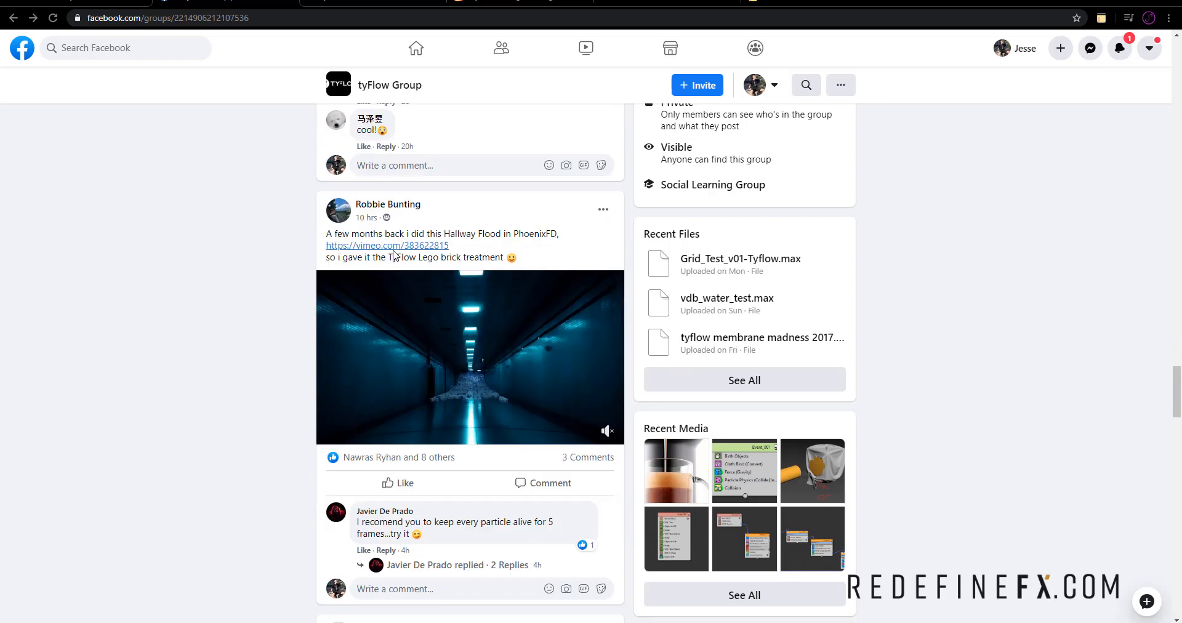
pyautogui.scroll(-3)
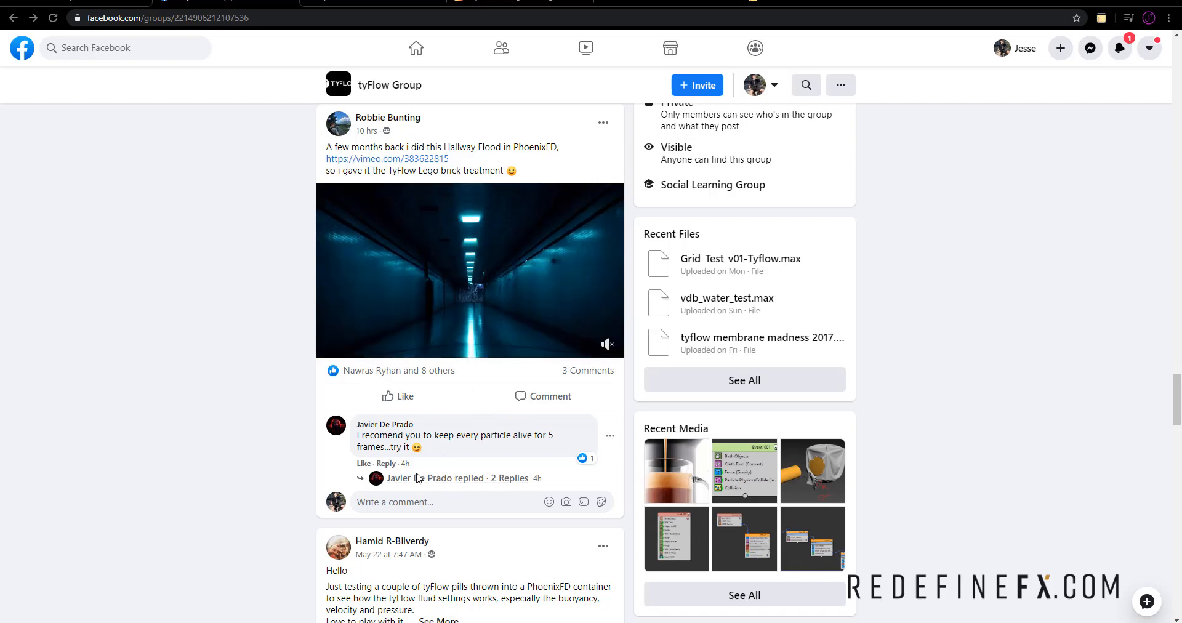
pyautogui.scroll(-3)
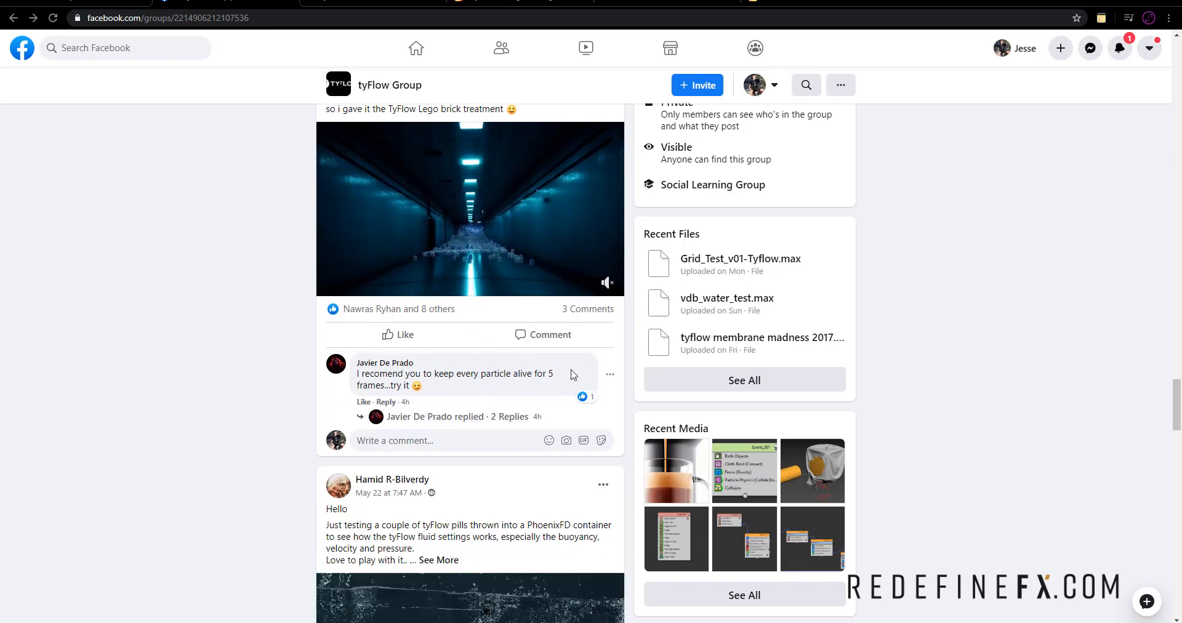
pyautogui.scroll(-3)
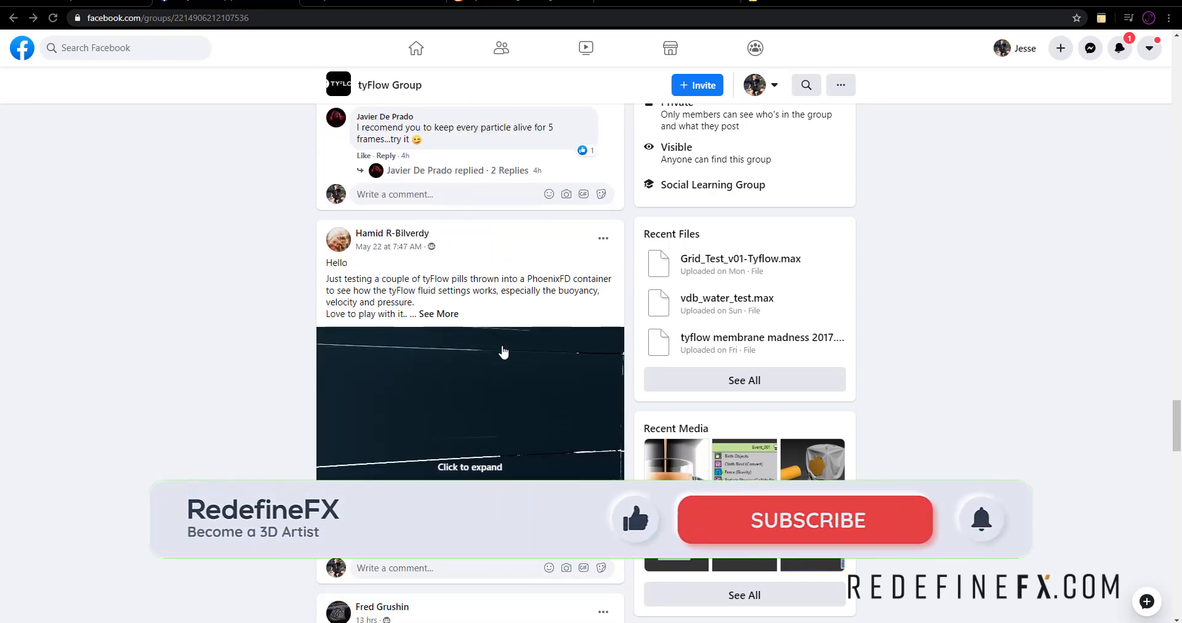
pyautogui.scroll(-3)
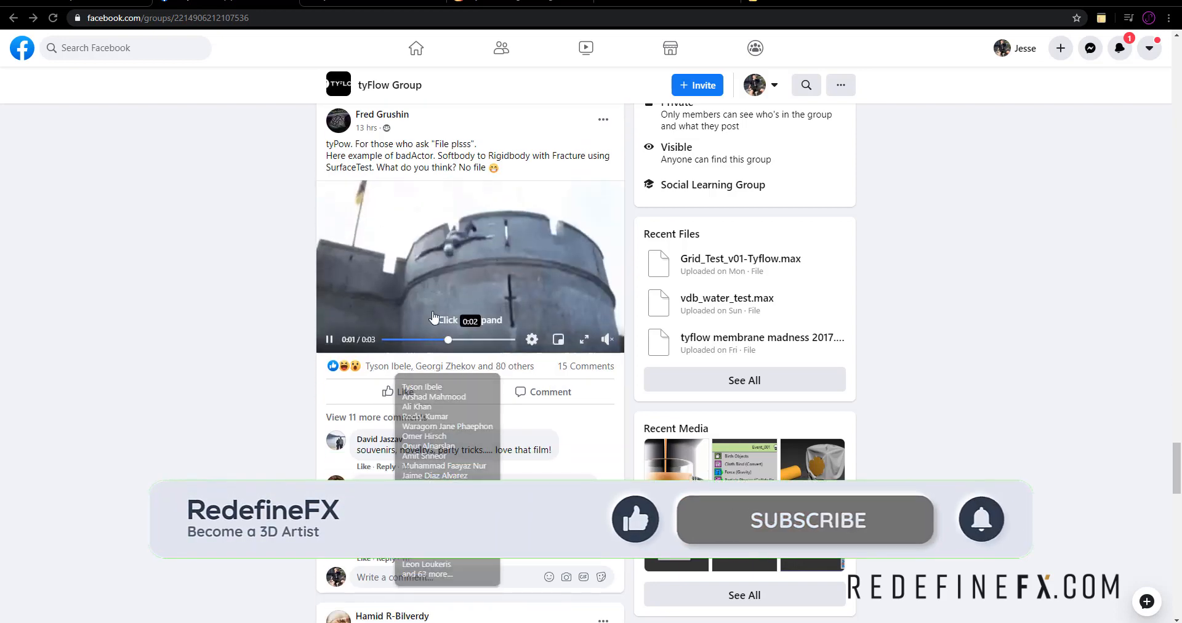
pyautogui.scroll(-3)
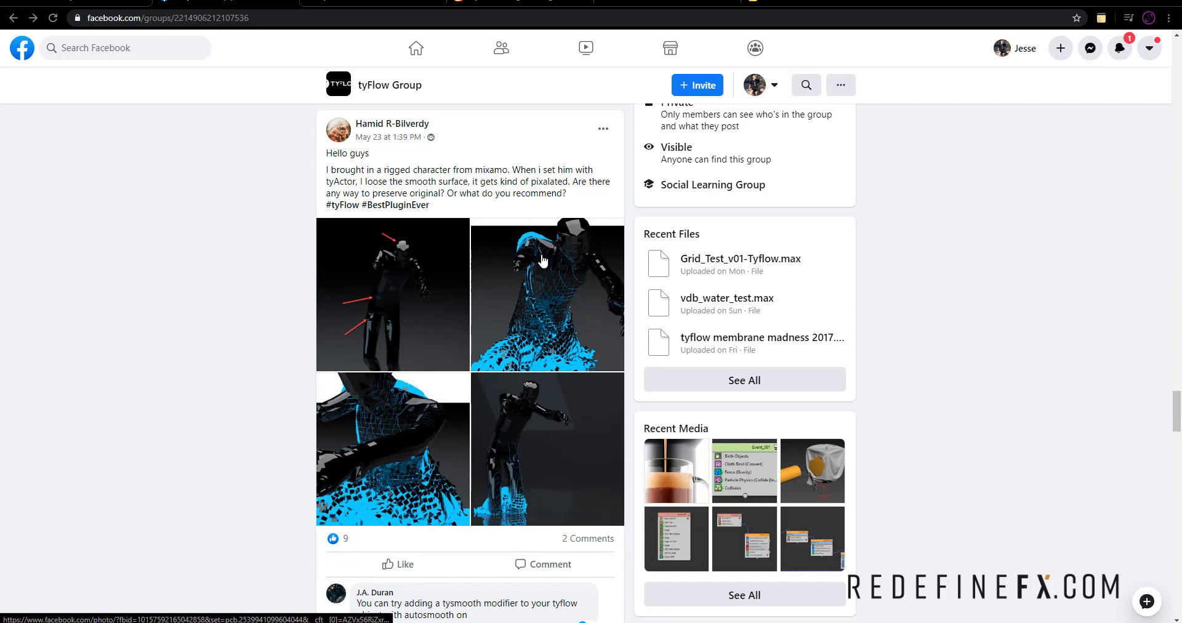
pyautogui.moveTo(280, 192)
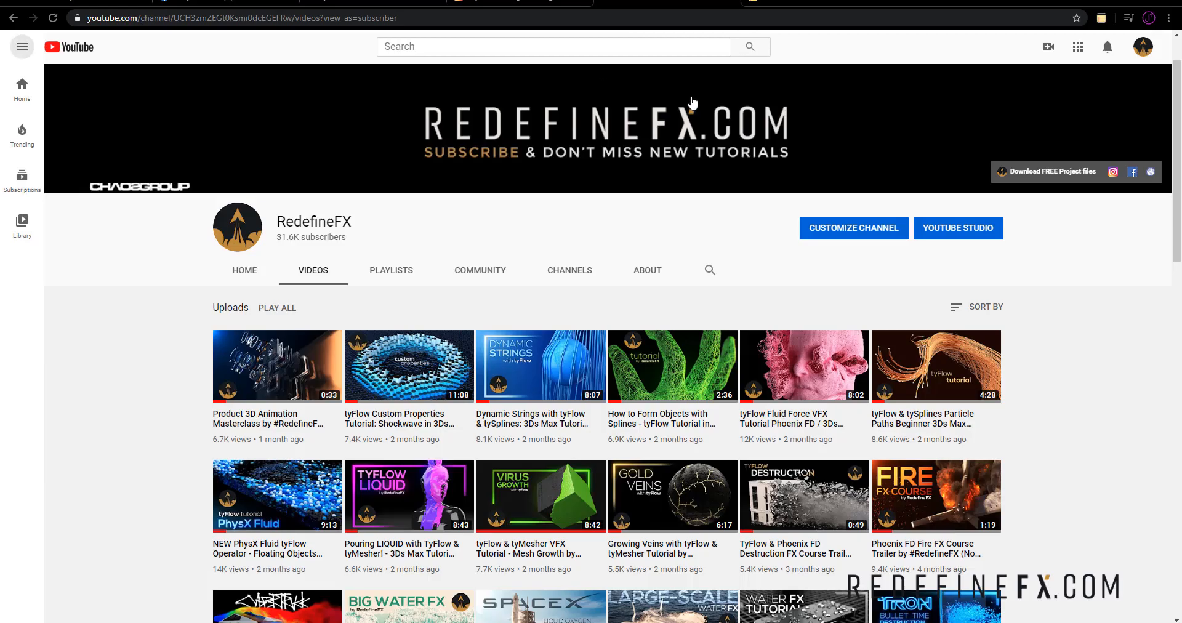
pyautogui.moveTo(804, 206)
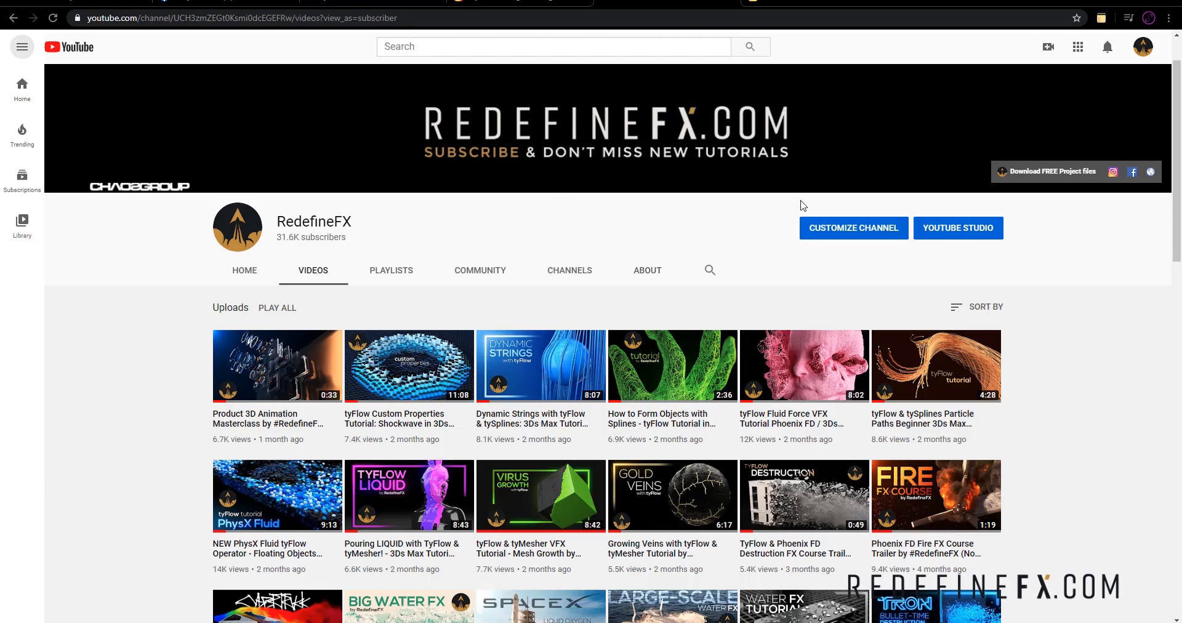